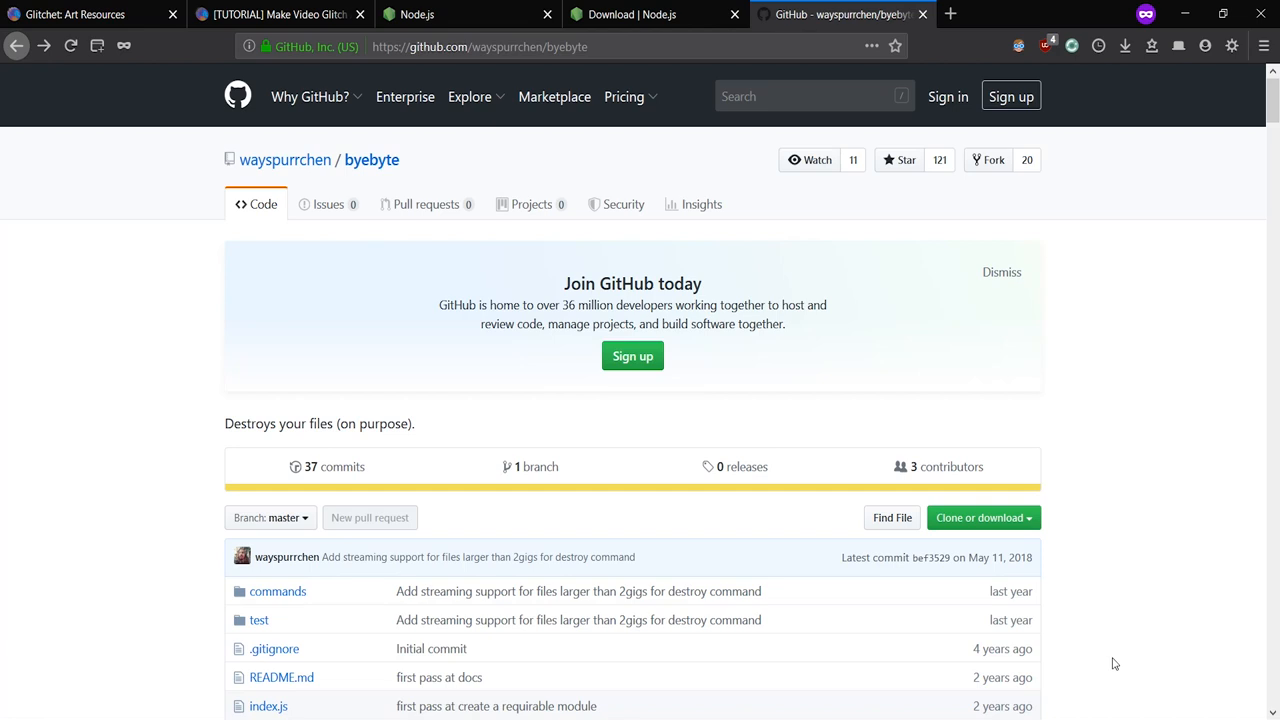
mouse_move(468, 426)
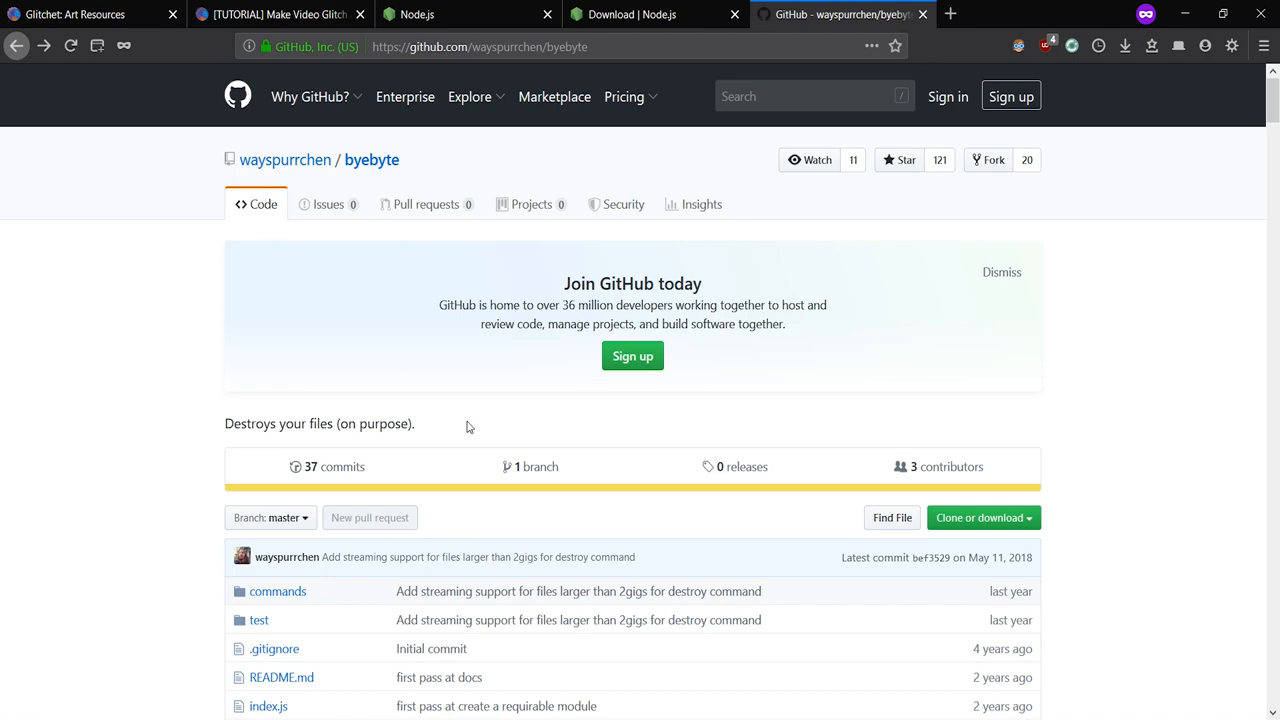
Step: Scroll the byebyte README down to its Installation and Usage sections
scroll(down, 3)
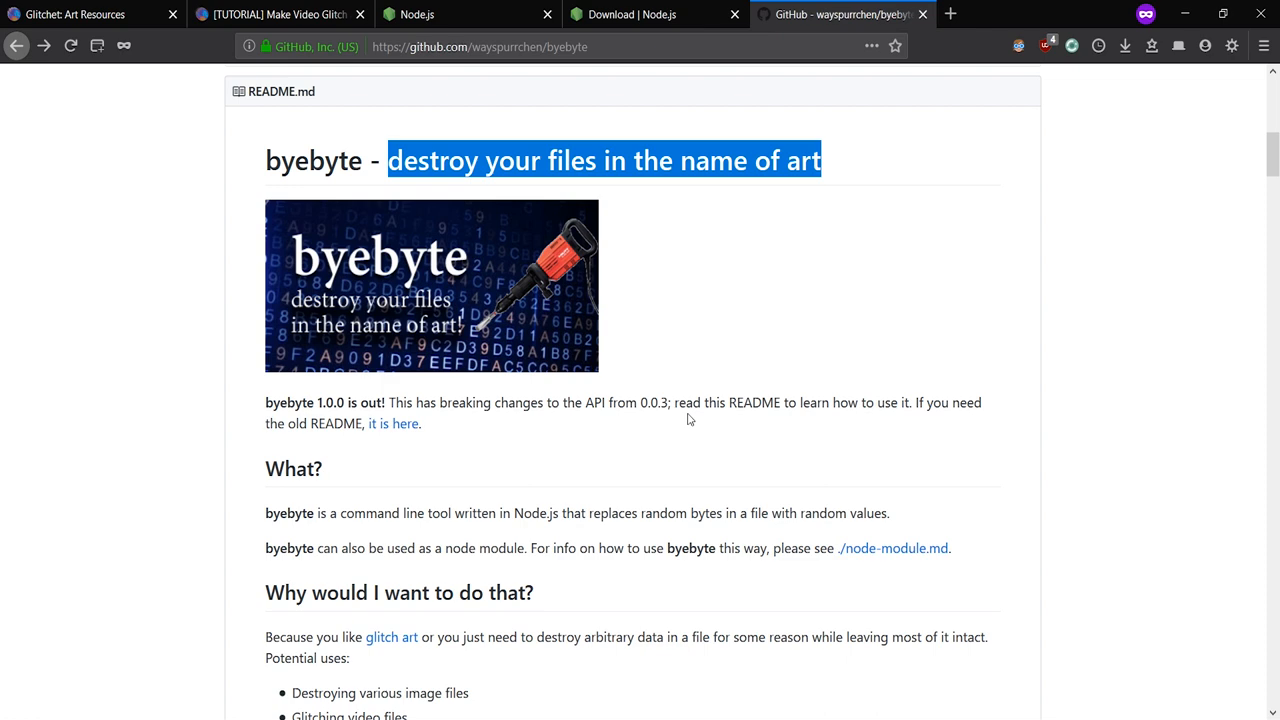
scroll(down, 3)
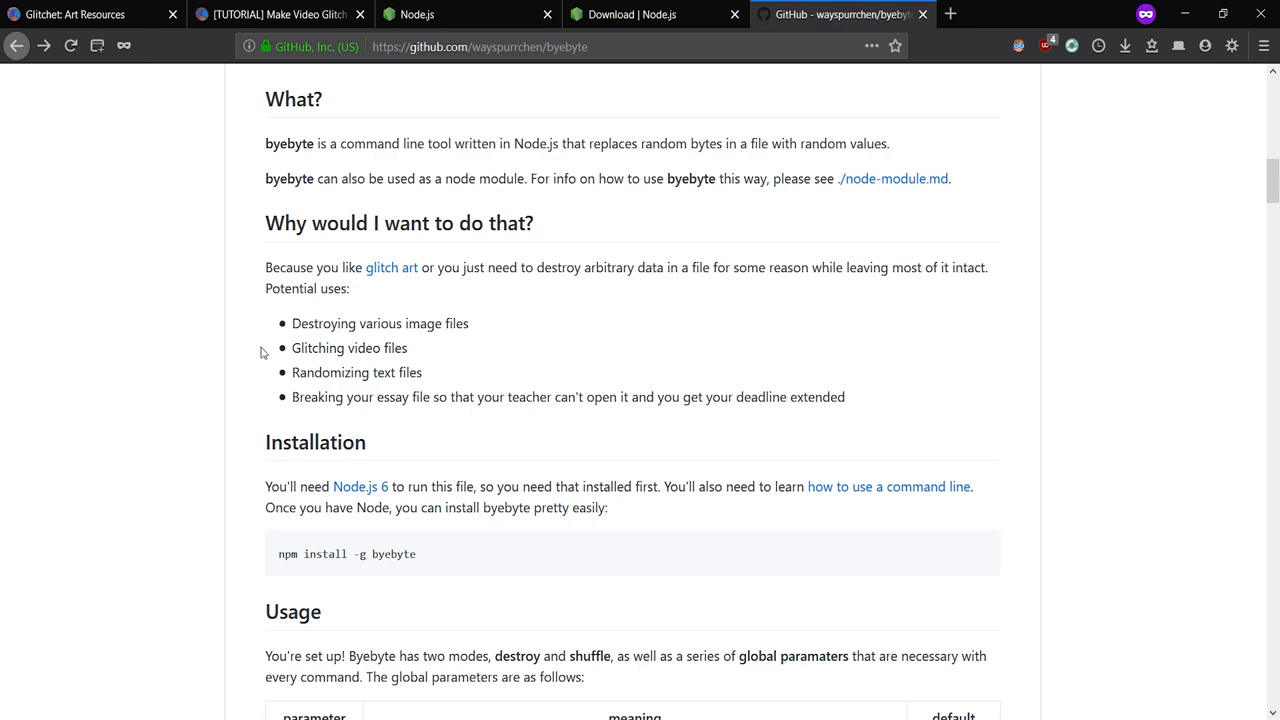
scroll(down, 3)
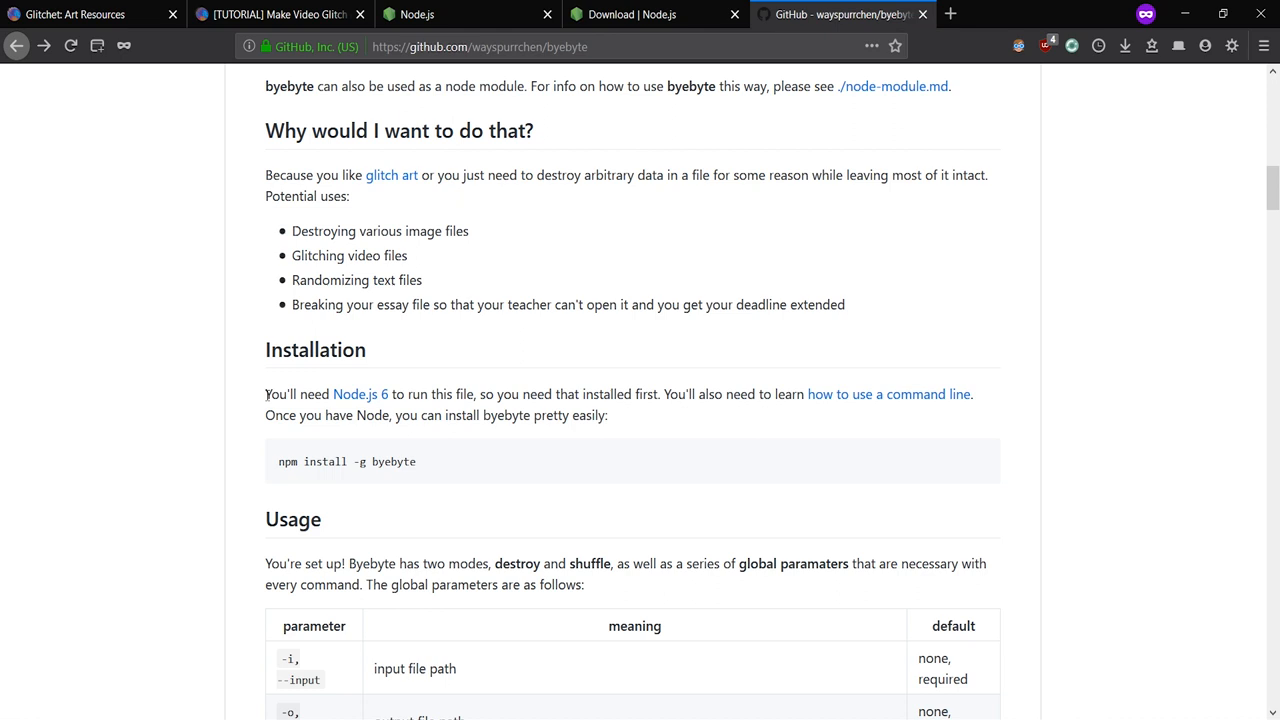
Step: Download the Node.js 10.16.2 LTS Windows installer, save it and launch the executable
click(467, 14)
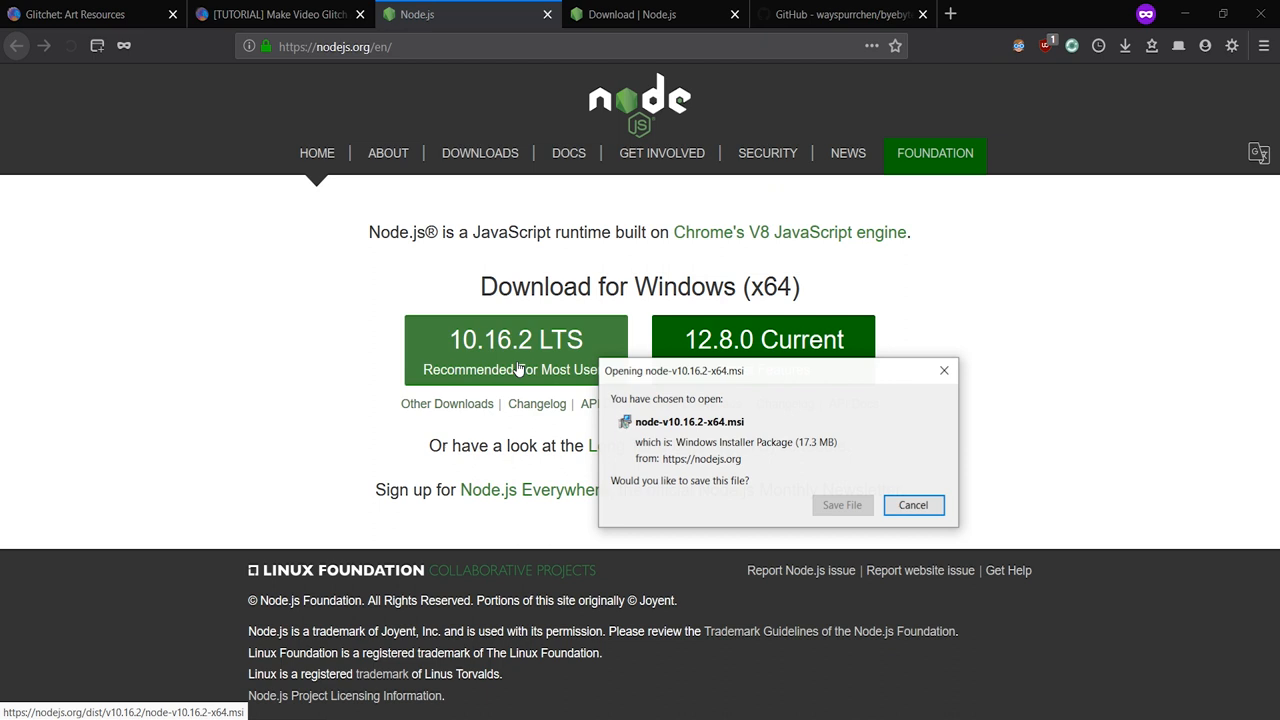
click(843, 505)
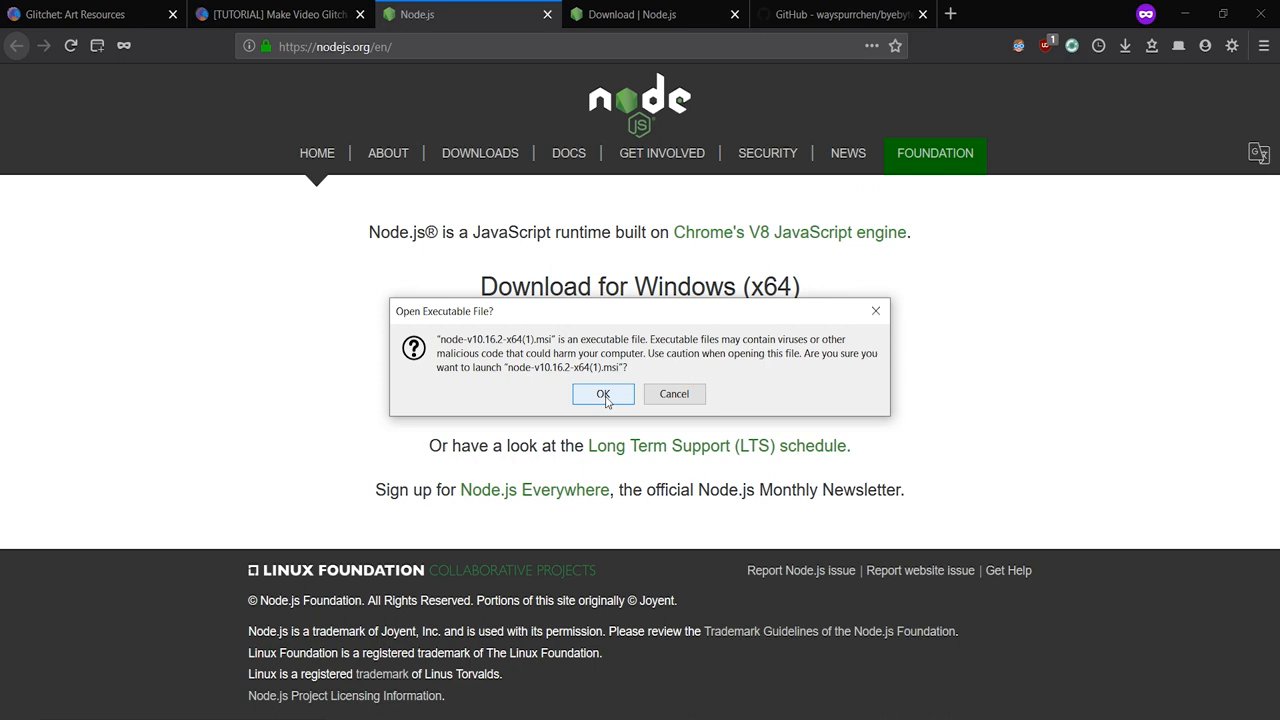
click(603, 394)
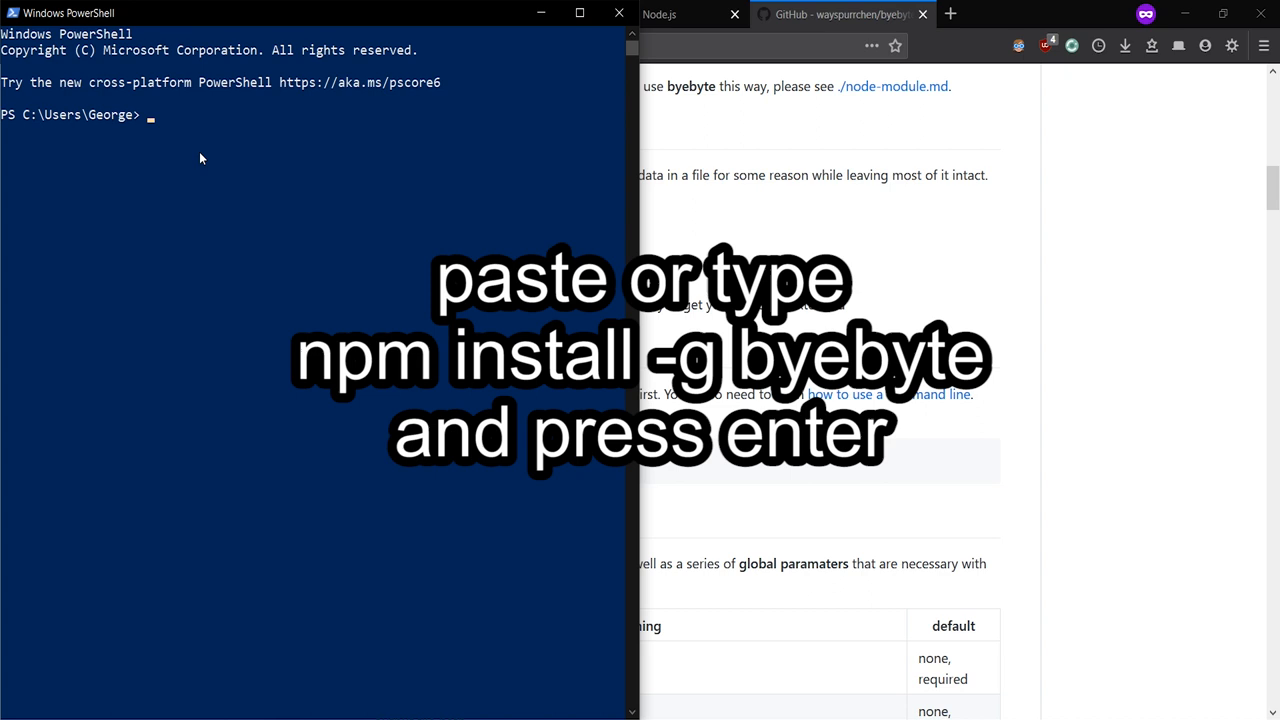
Step: Run 'npm install -g byebyte' to install byebyte globally
text(npm install -g byebyte)
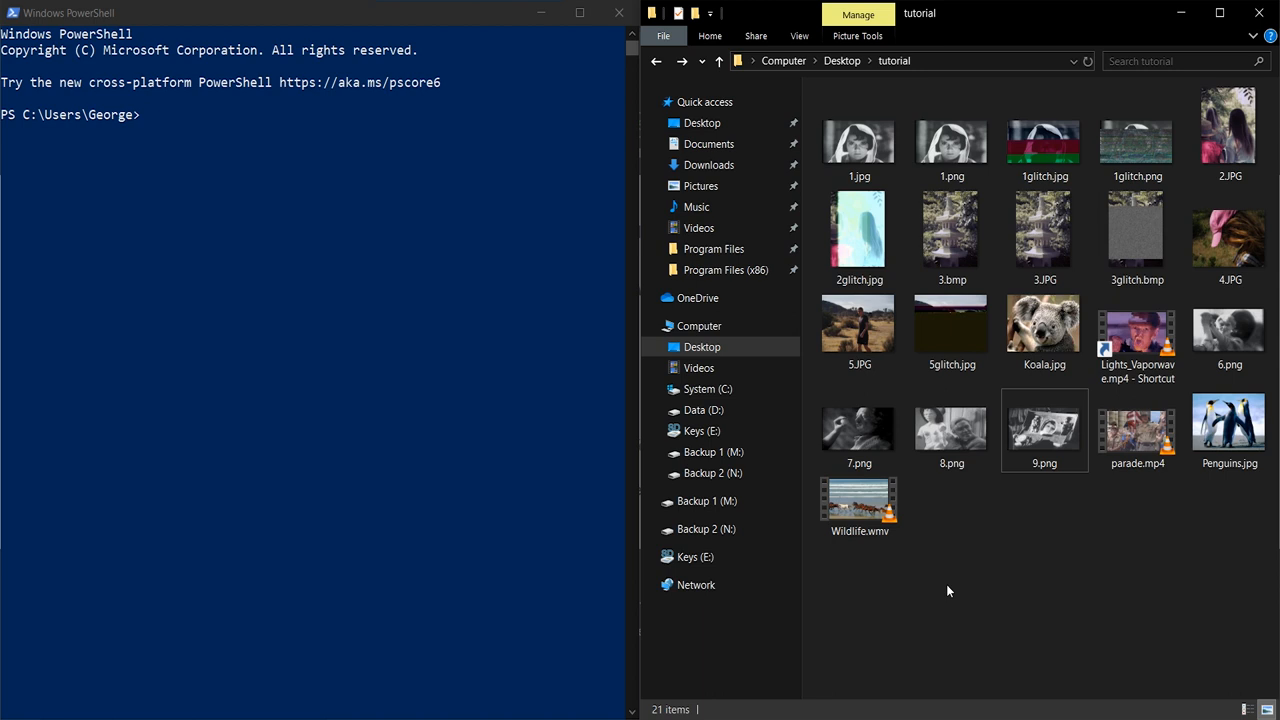
mouse_move(1044, 153)
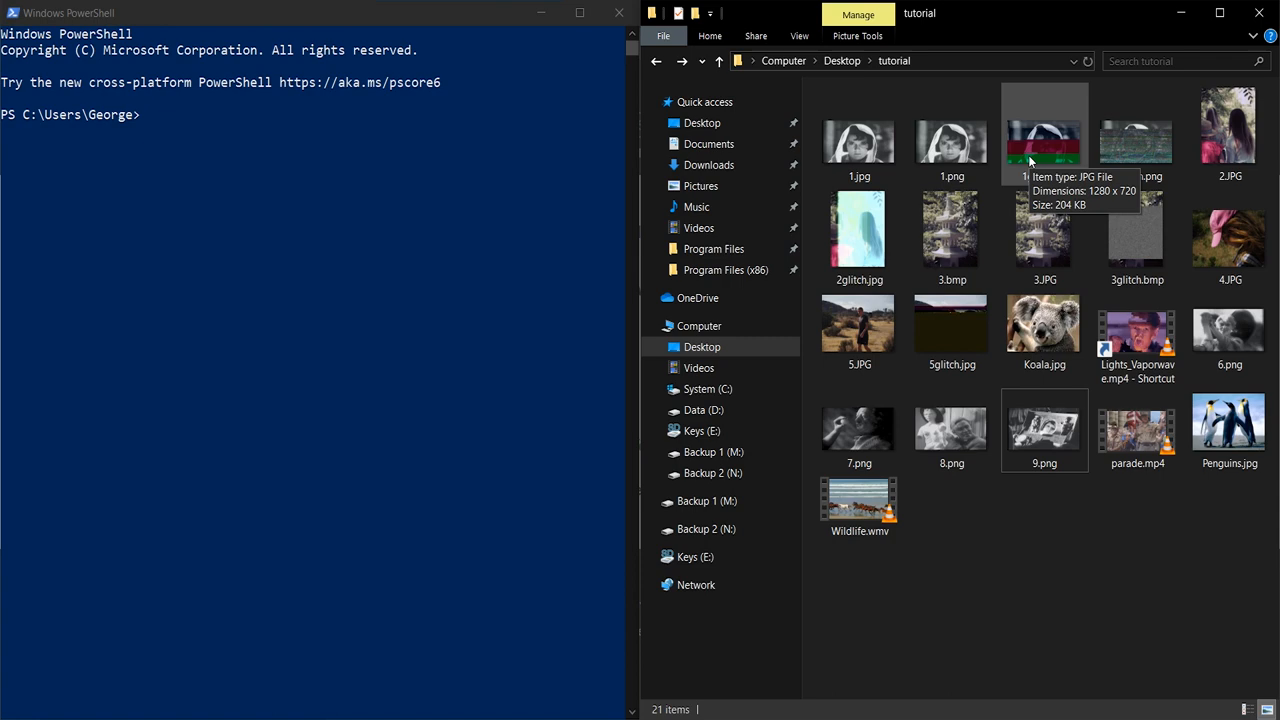
Step: View 1glitch.jpg in Photos and move on to the next image in the tutorial folder
double_click(1044, 140)
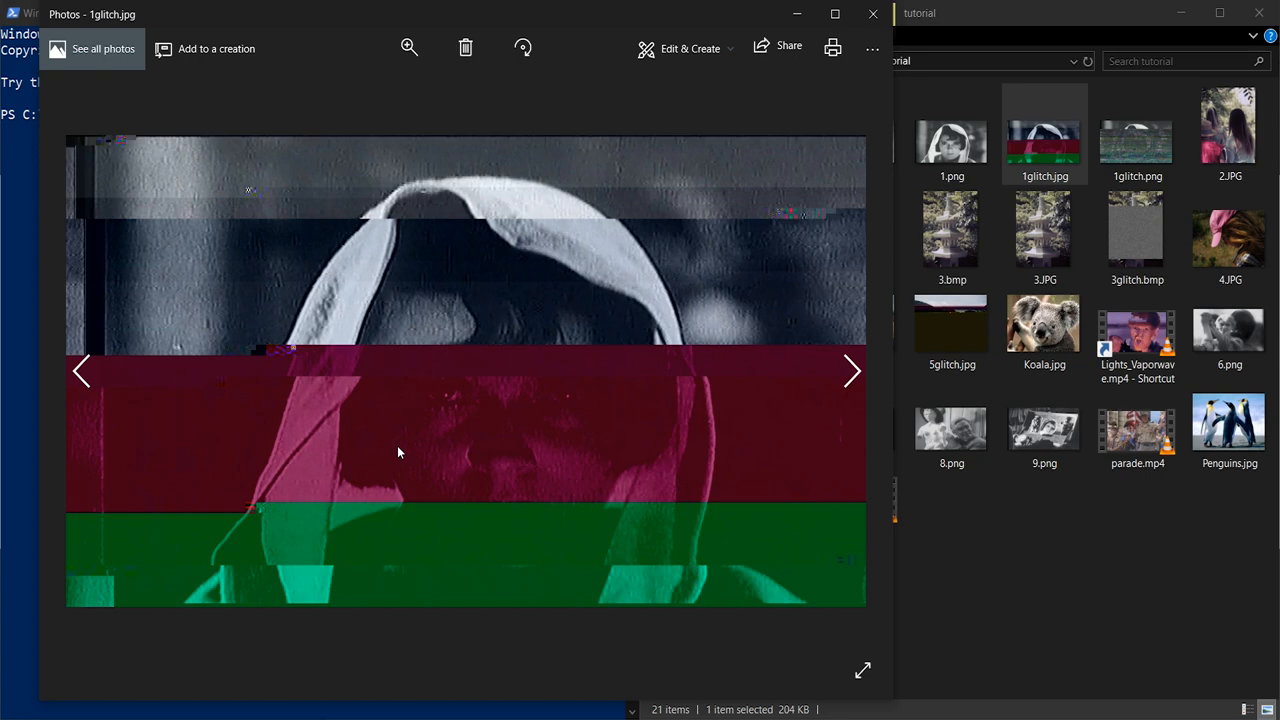
mouse_move(851, 377)
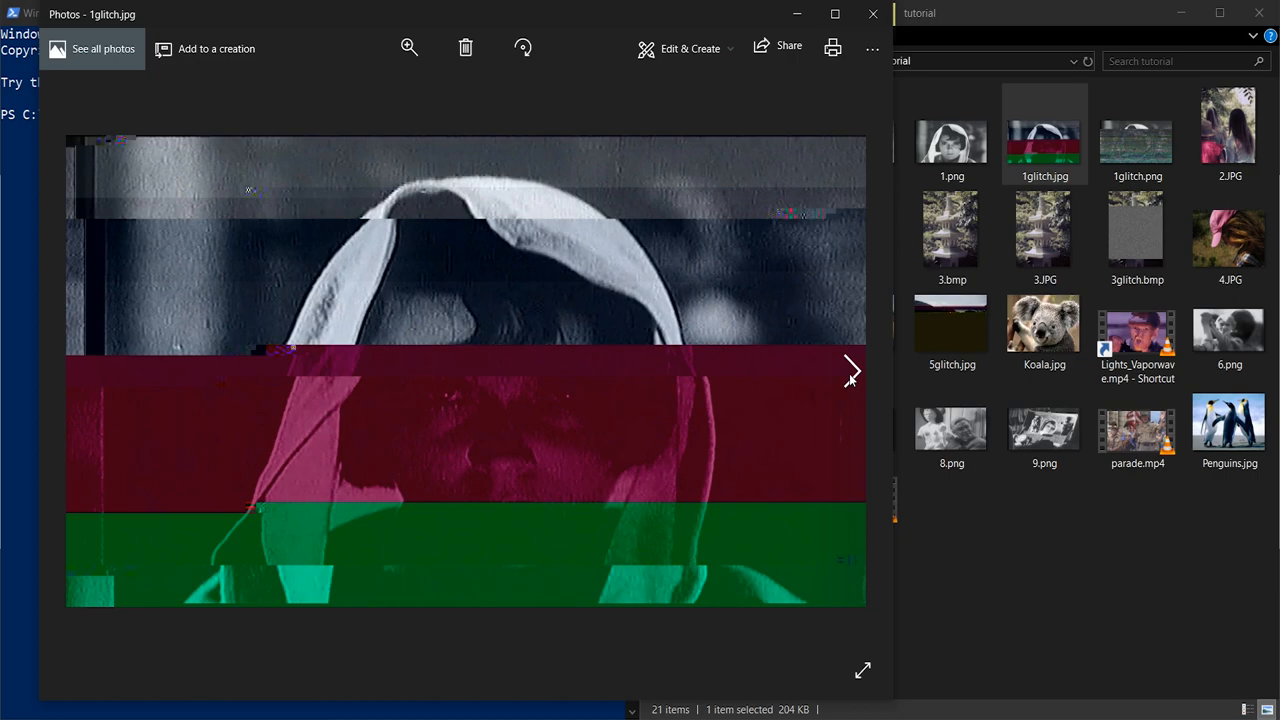
click(851, 372)
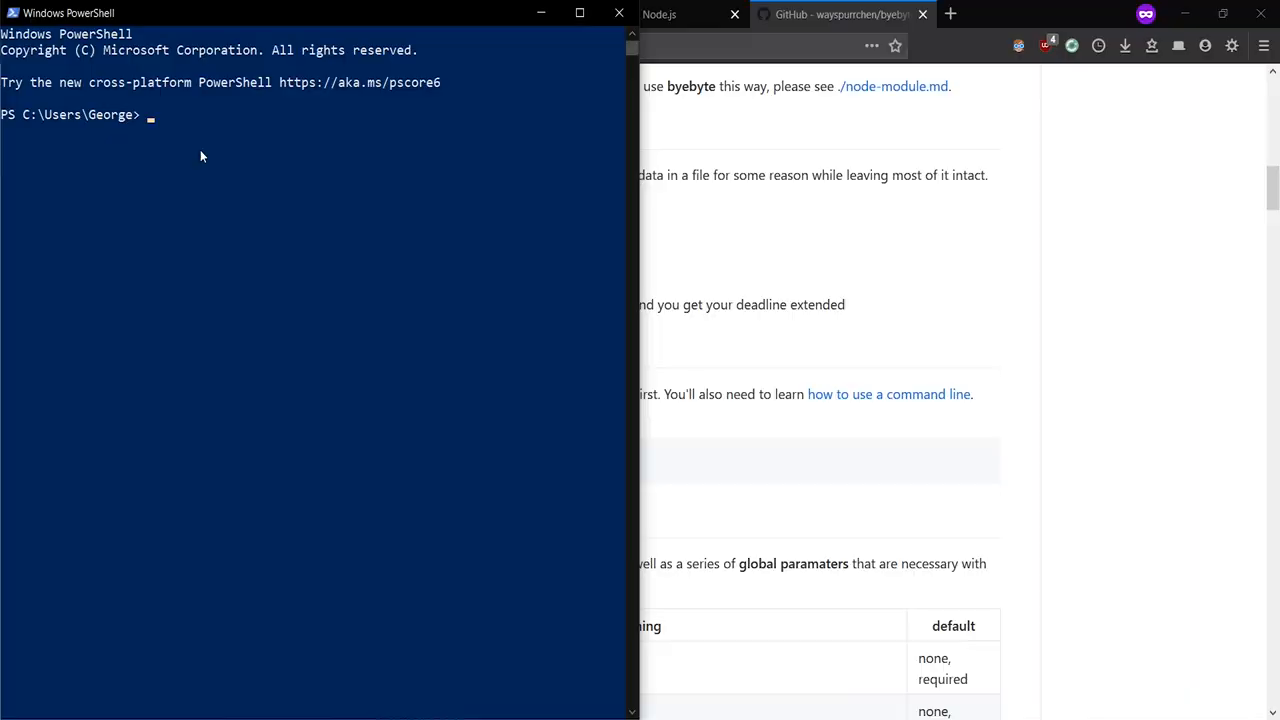
Step: Run 'byebyte' to print its usage help with the destroy and shuffle commands
text(byebyte)
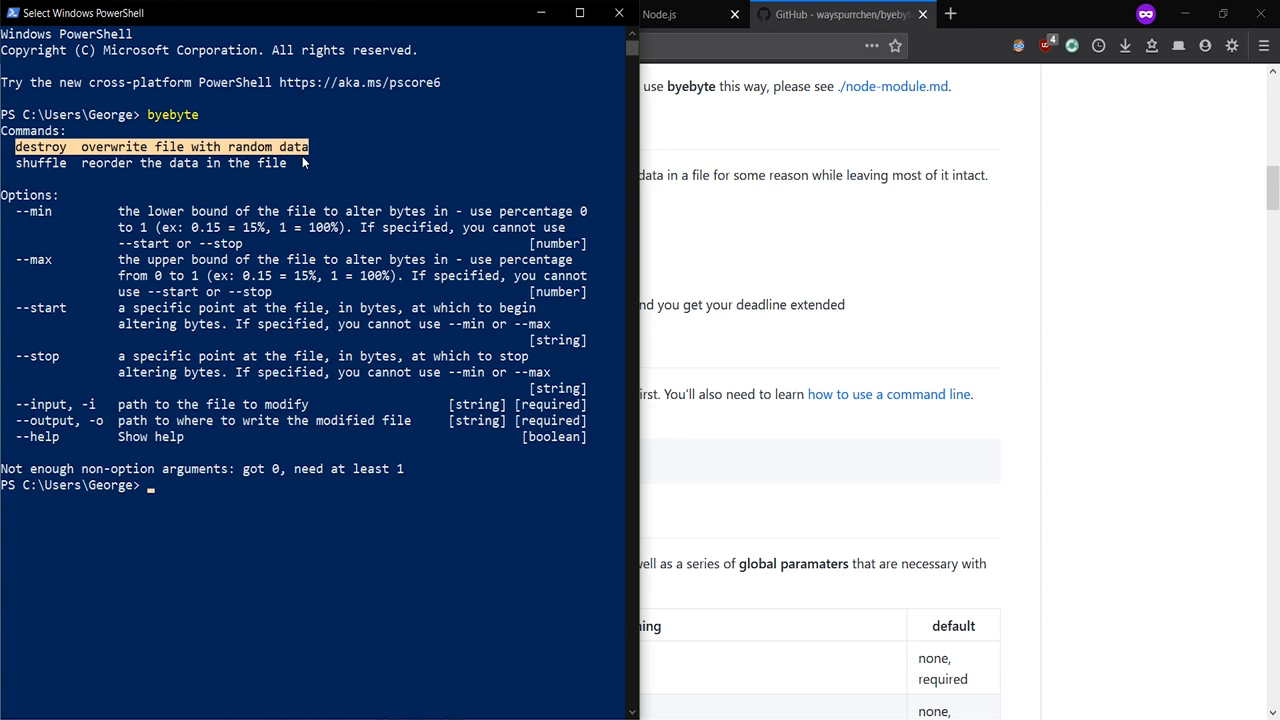
click(195, 146)
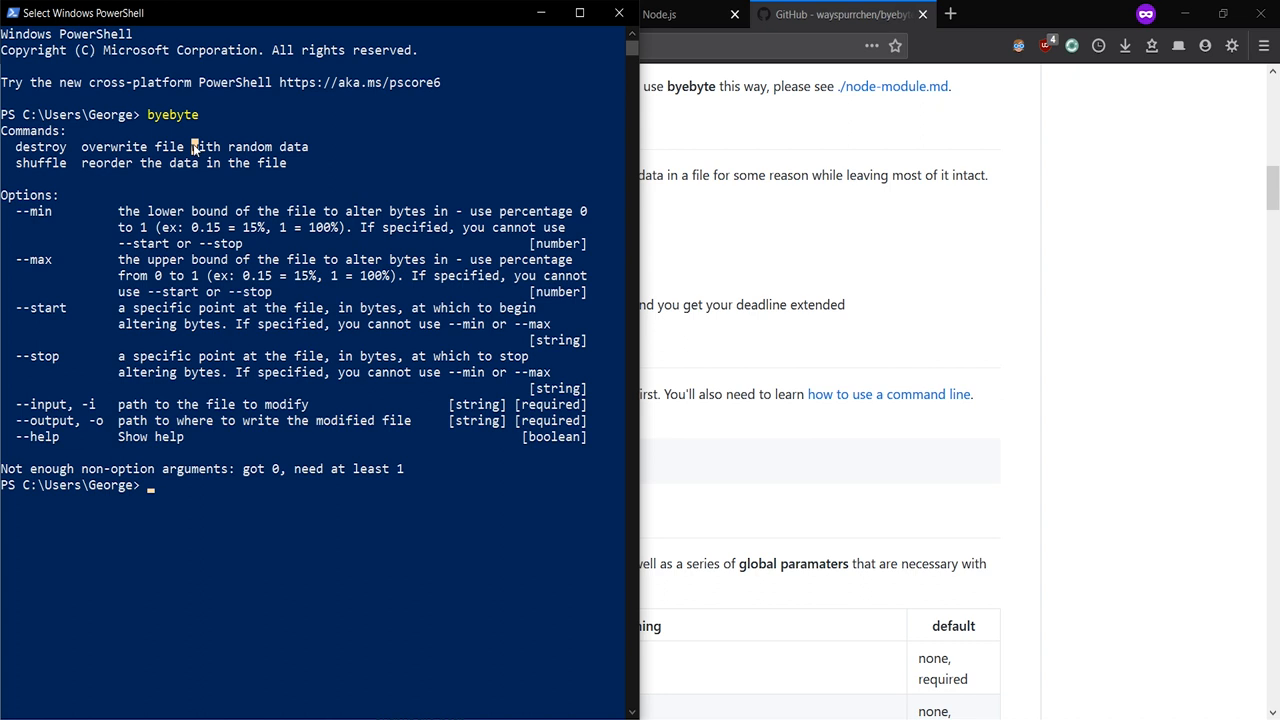
mouse_move(265, 539)
text(byebyte)
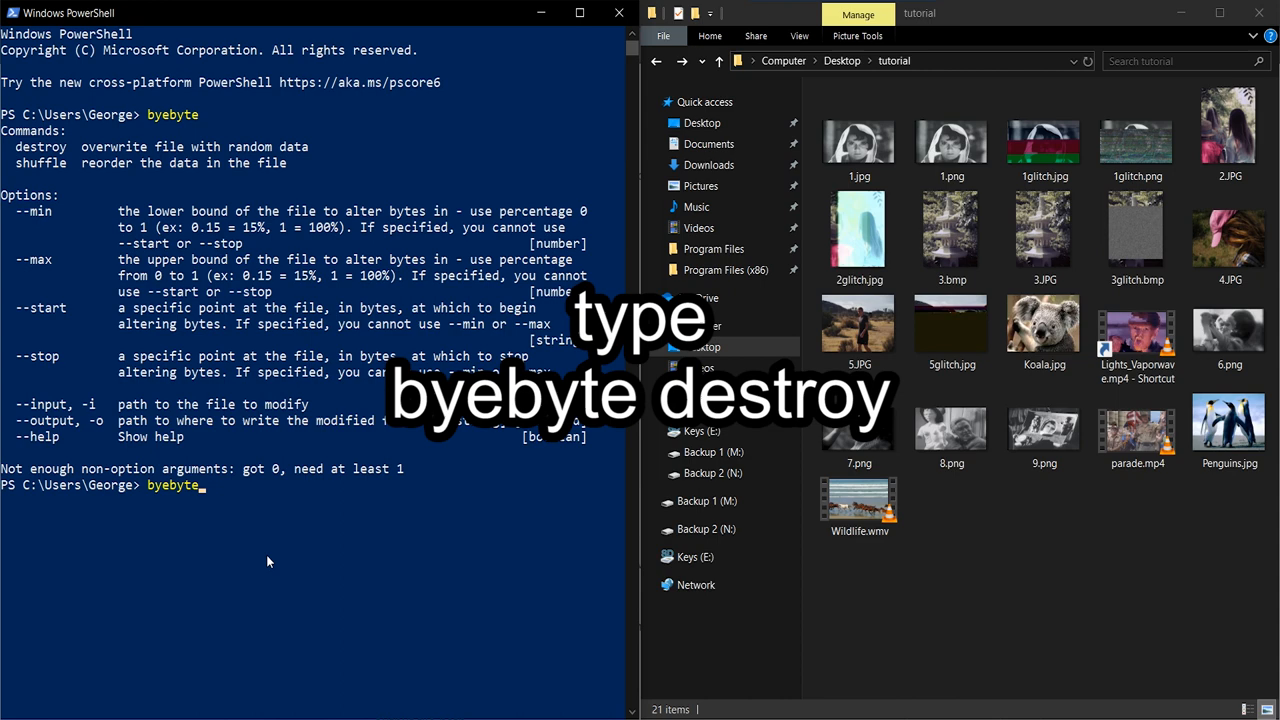
Step: Compose 'byebyte destroy -i D:\Desktop\tutorial\6.jpg -o' using the image's folder path from its properties
text(destroy -i)
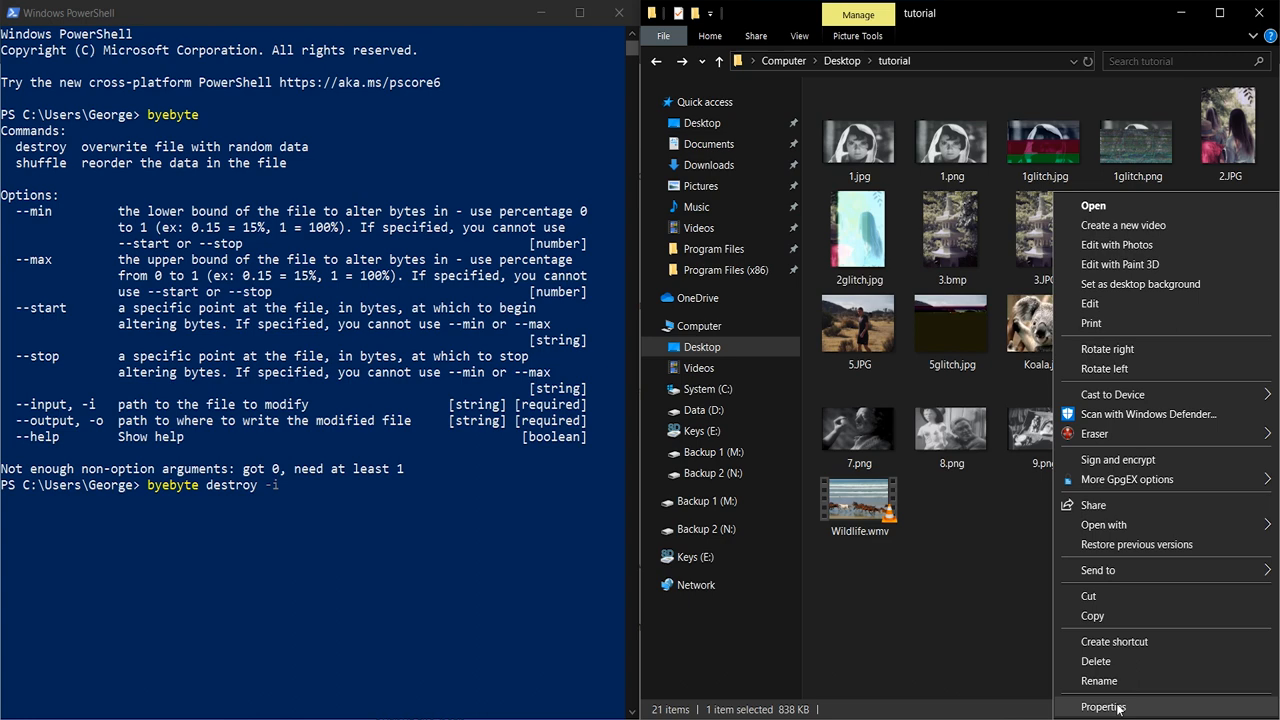
click(1105, 703)
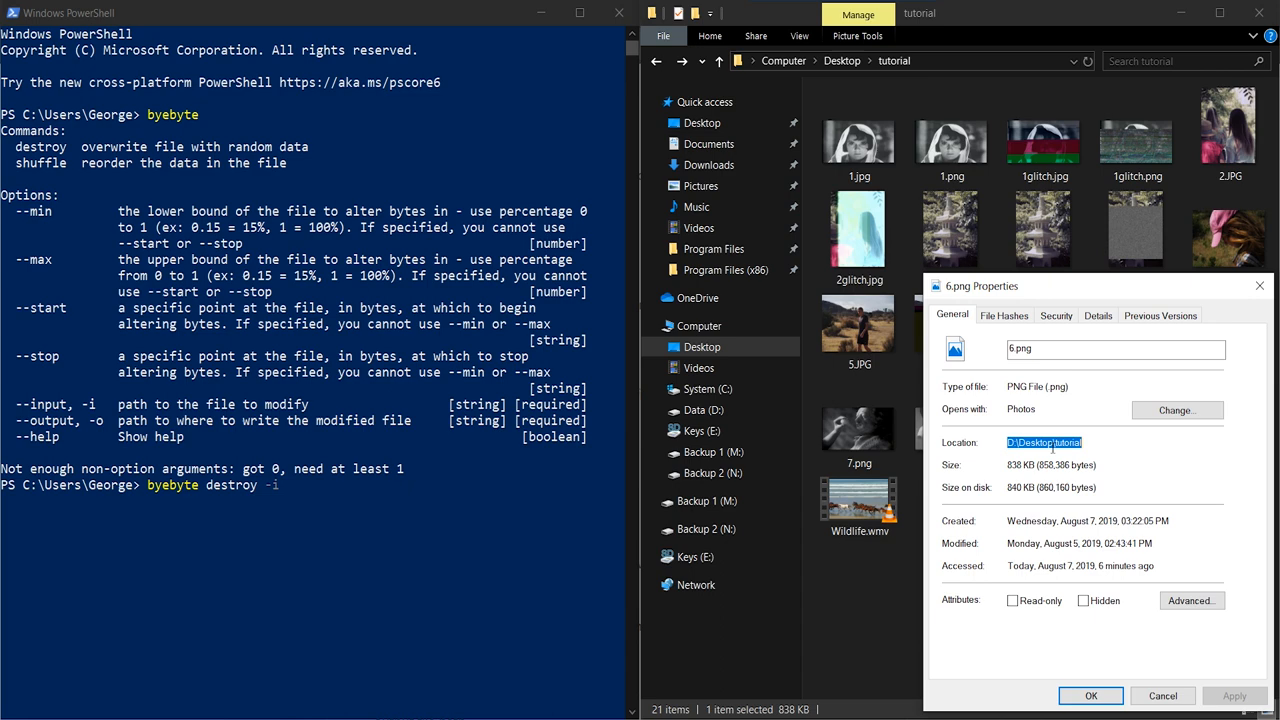
text(D:\Desktop\tutorial)
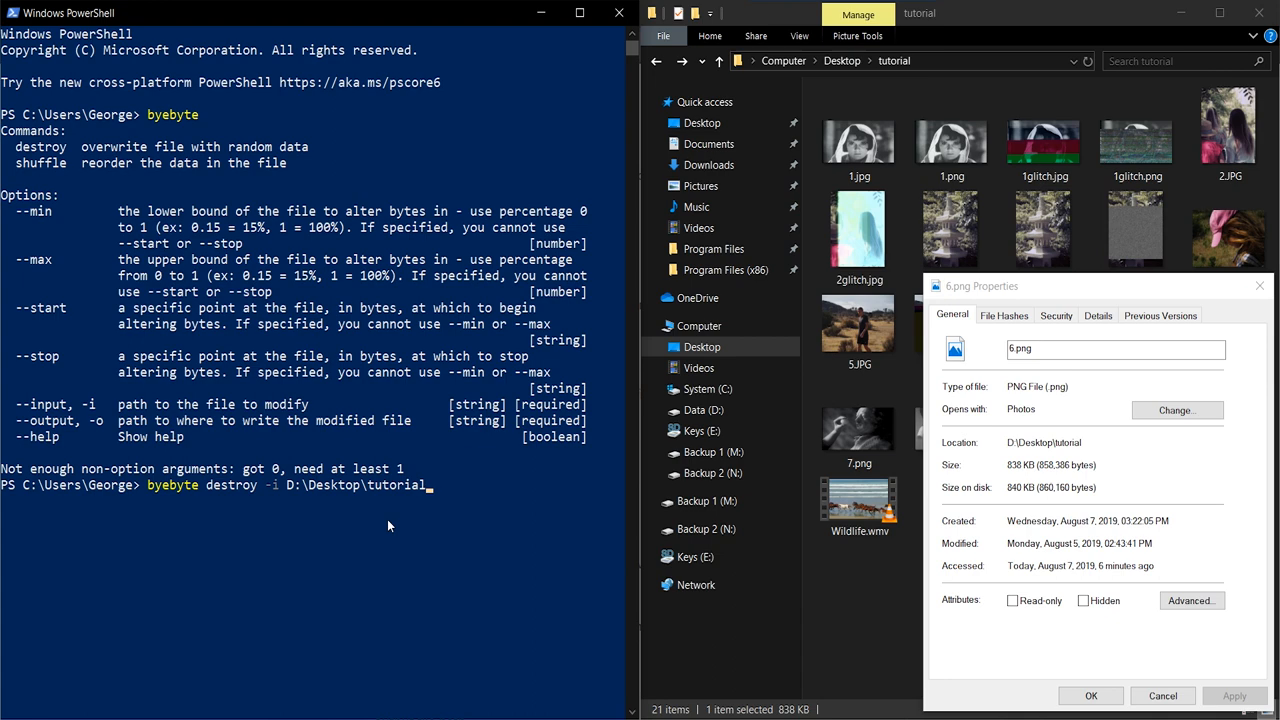
text(6.jpg)
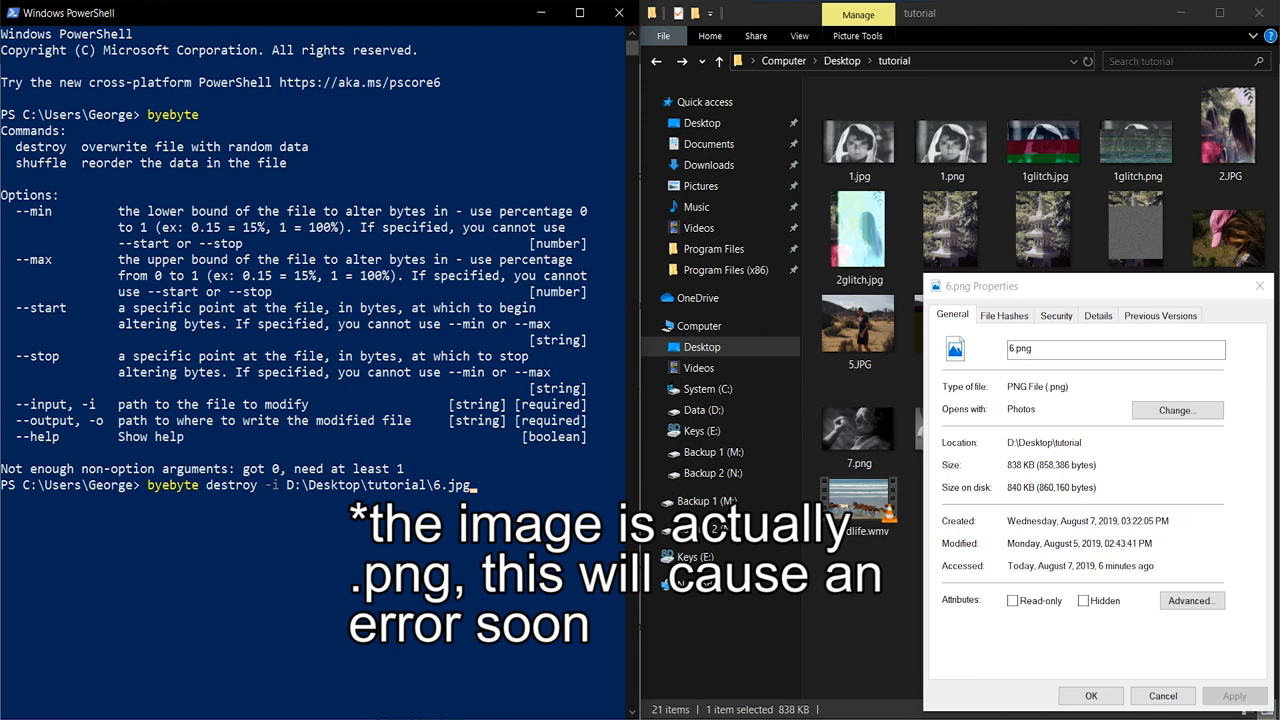
text(-o)
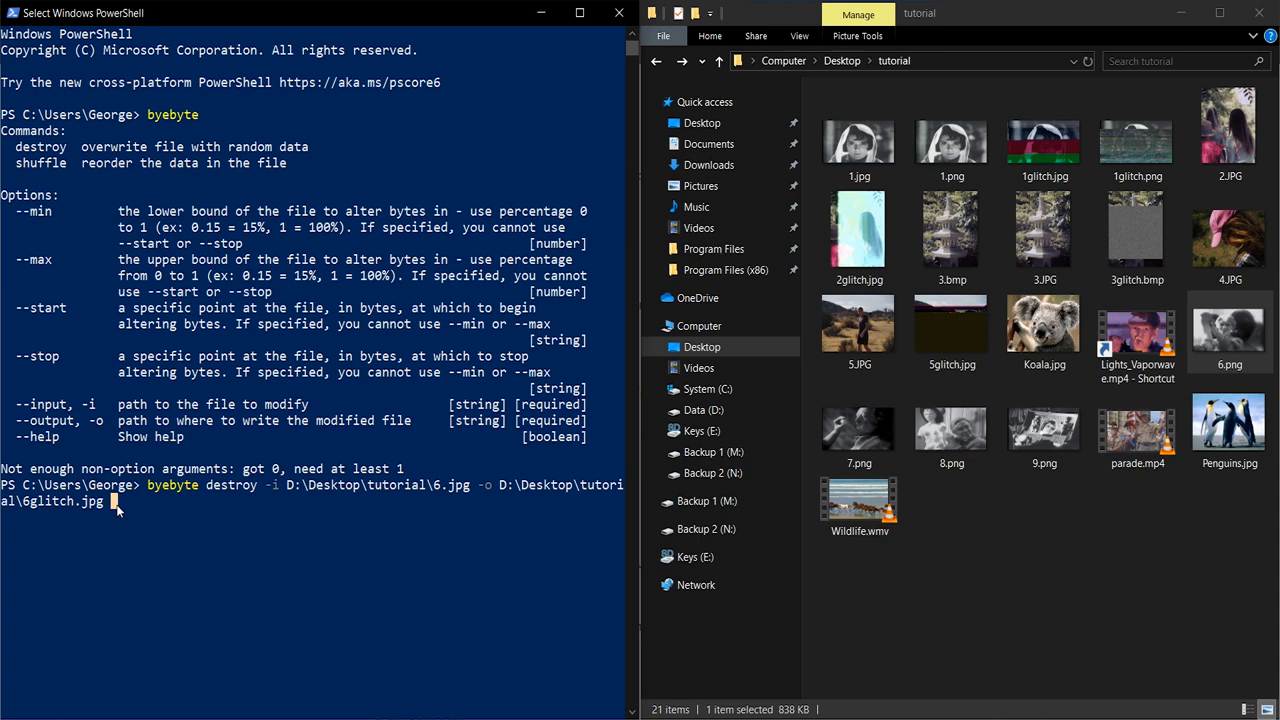
Step: Append the '--min 0 --max' byte range to the destroy command
text(--min)
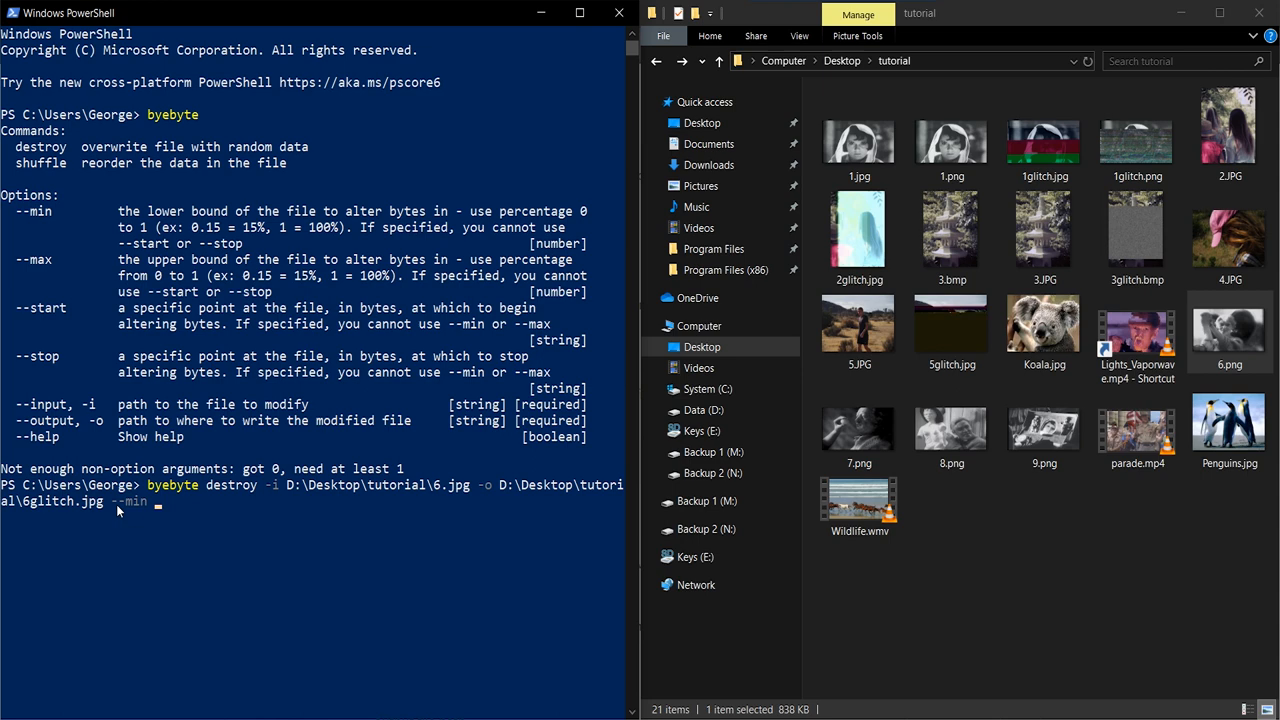
text(0 --max 1)
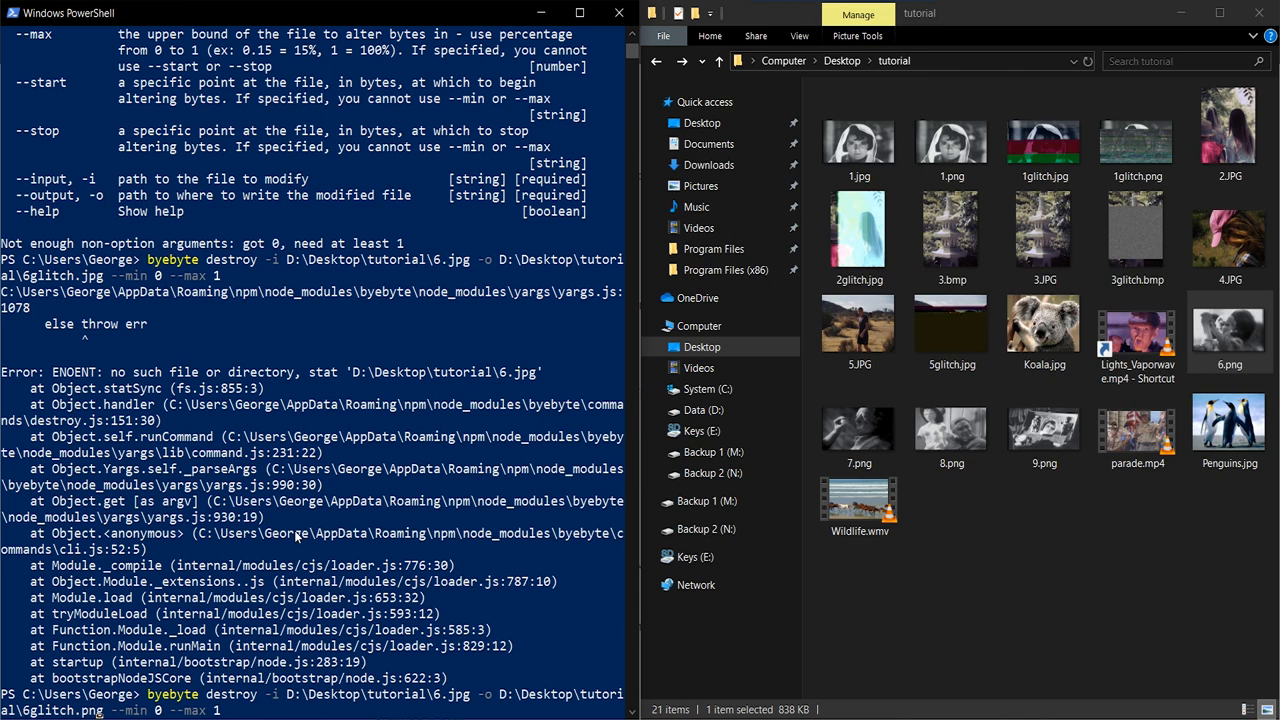
Step: Run the corrected destroy command on 6.png, exporting 6glitch.png with 50 bytes replaced
scroll(down, 3)
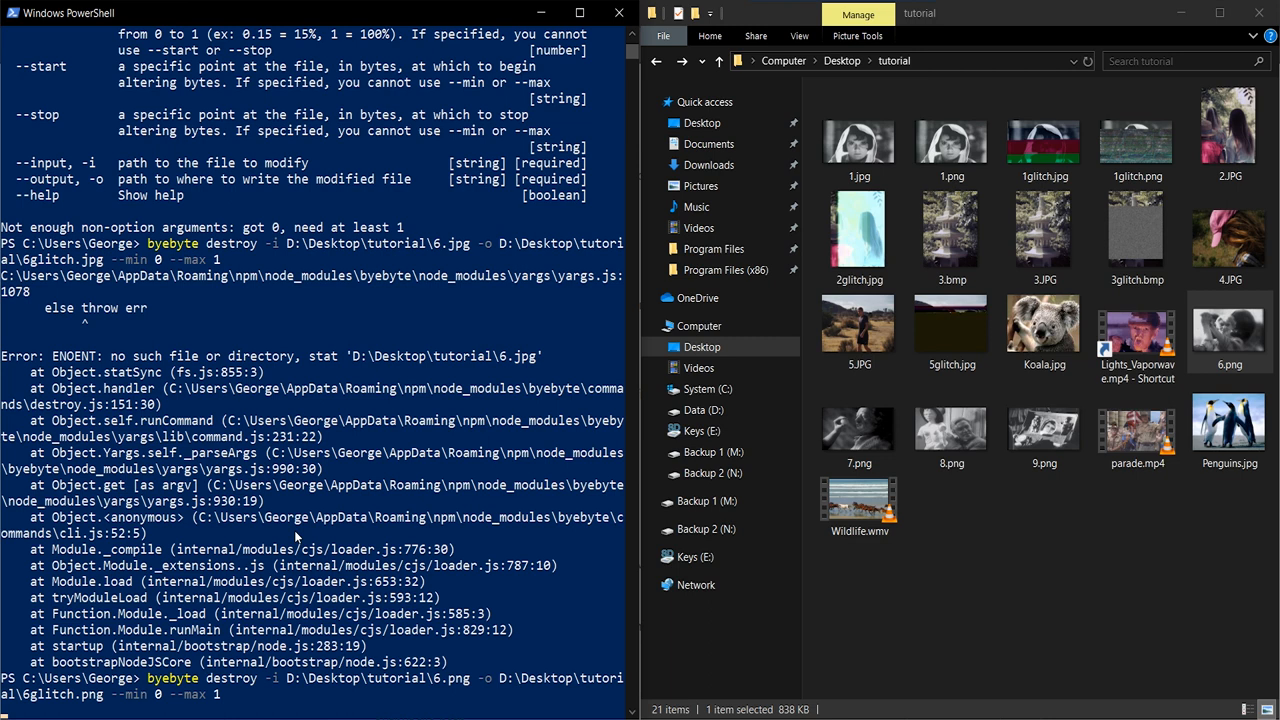
key(Enter)
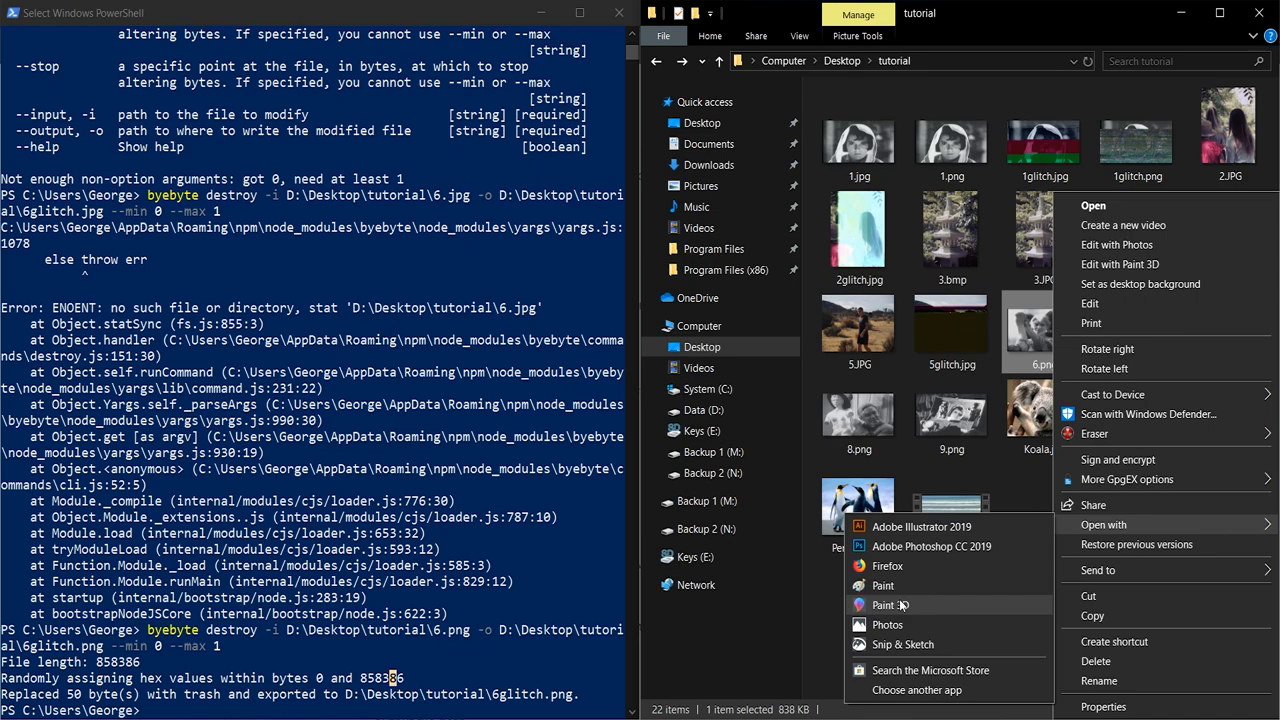
Step: Preview each new 6glitch result after the -t 10 and -t 25 re-runs, closing the preview between runs
click(880, 585)
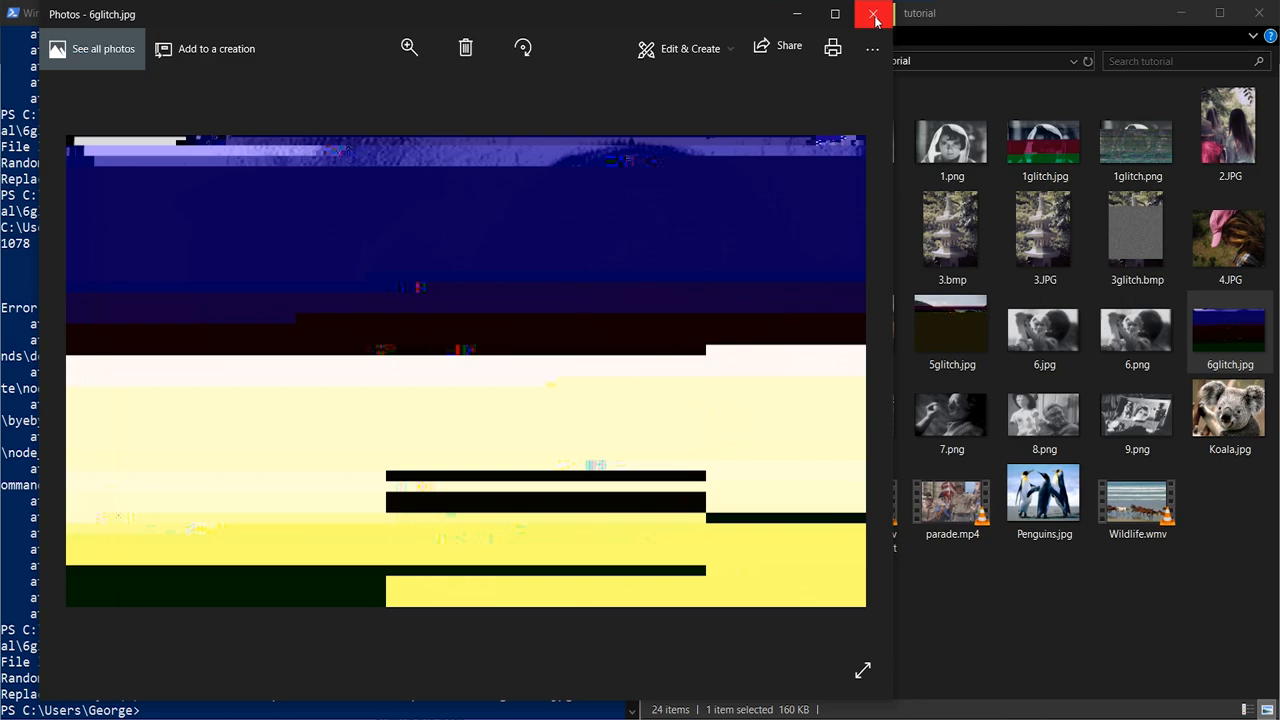
click(867, 14)
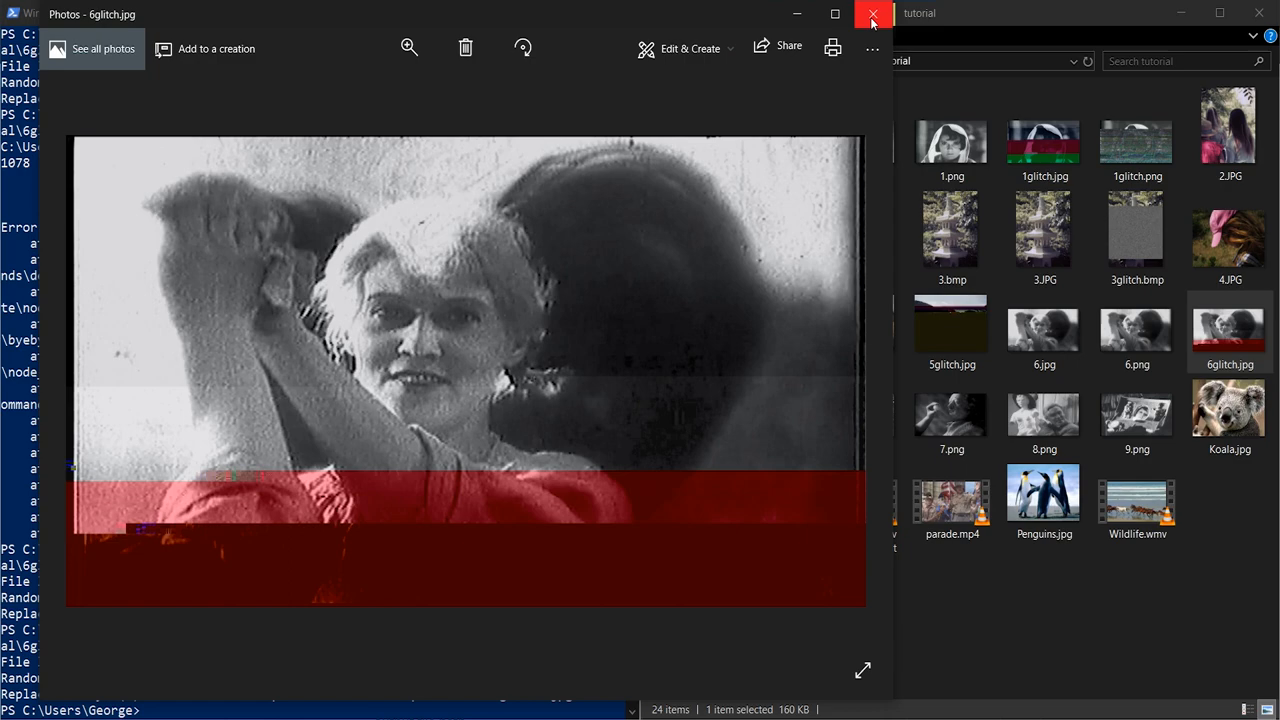
click(867, 16)
text(byebyte destroy -i D:\Desktop\tutorial\6.jpg -o D:\Desktop\tutorial\6glitch.jpg --min 0 --max 1 -t 25)
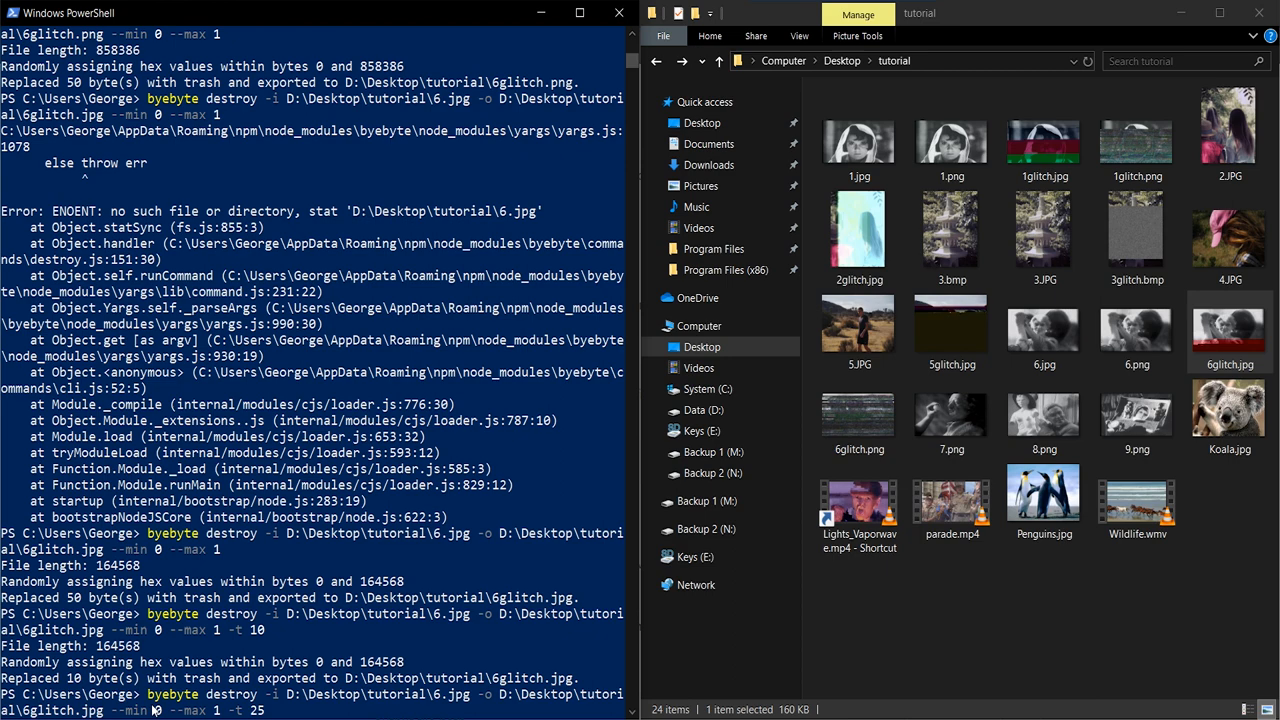
double_click(1229, 336)
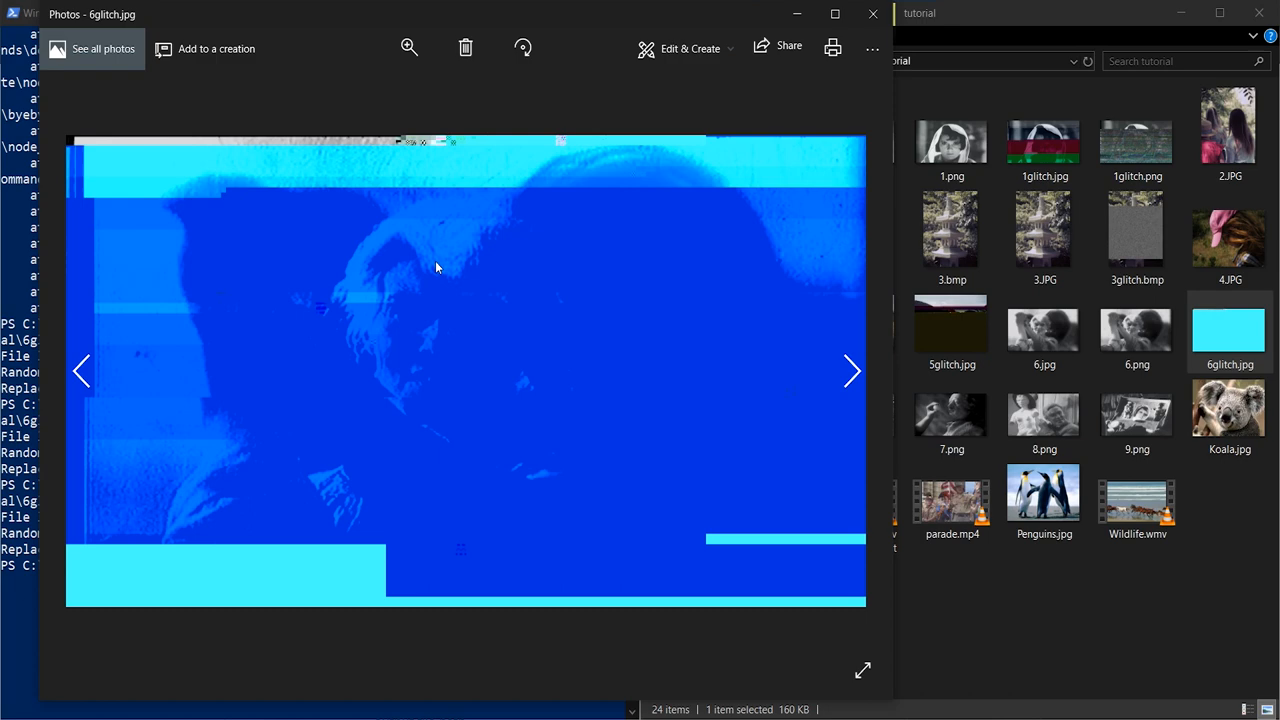
mouse_move(872, 14)
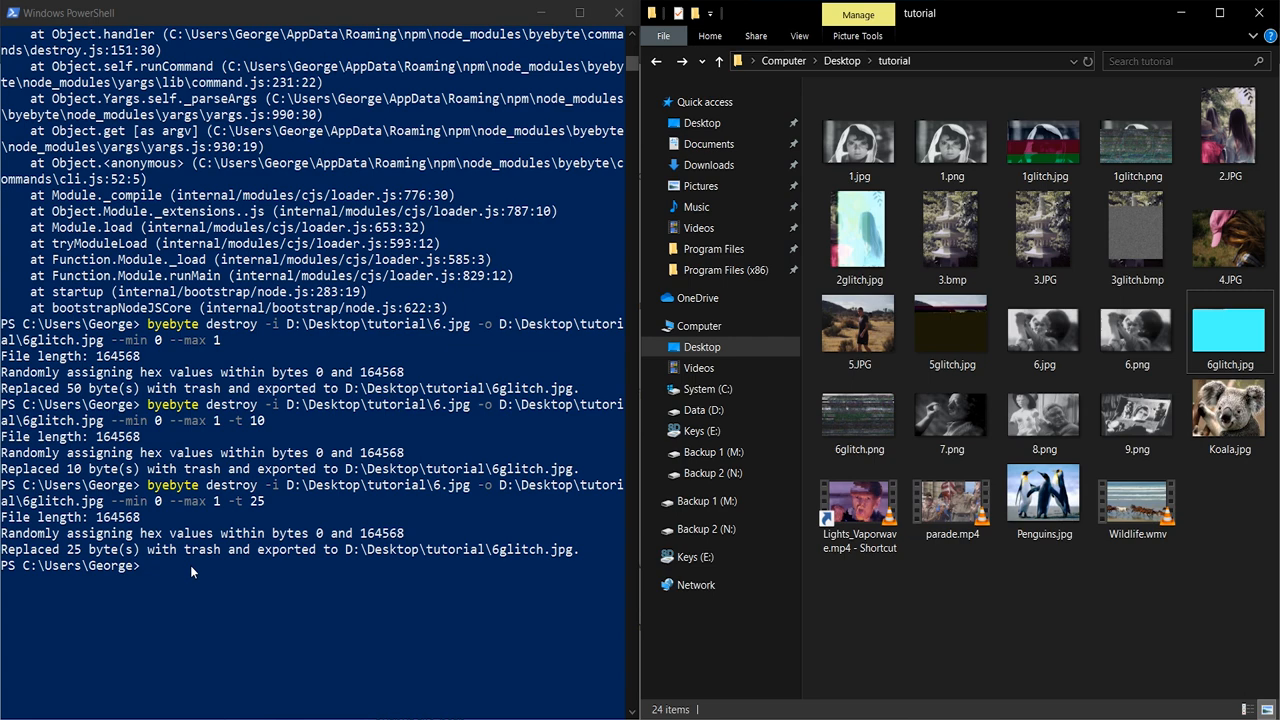
Step: Preview parade.mp4, then edit the recalled command to glitch parade.mp4 with -t 5000
double_click(951, 494)
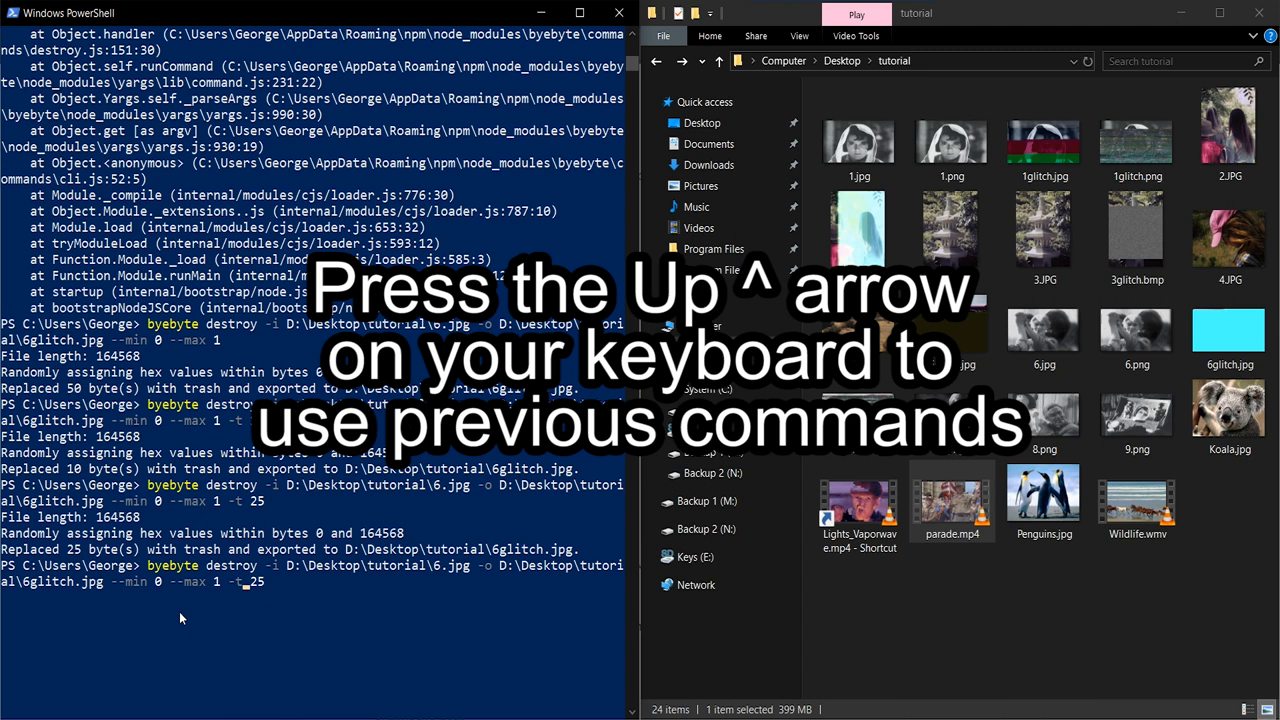
key(Up)
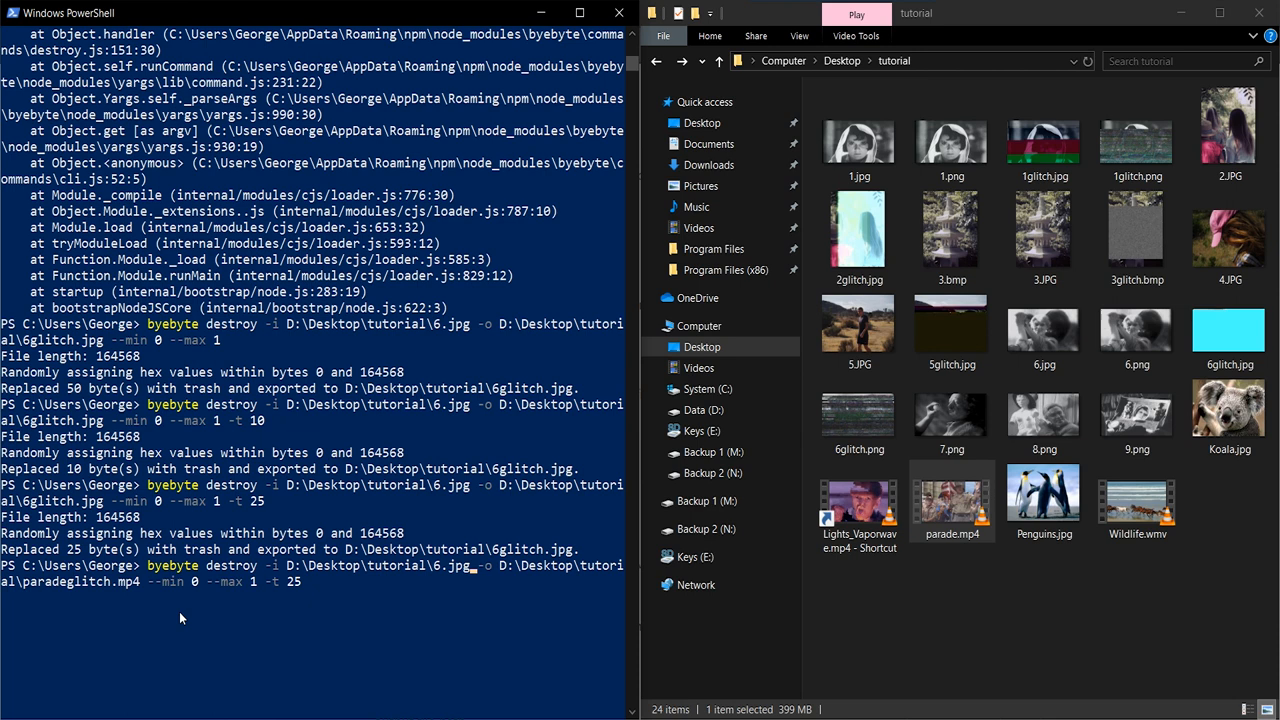
text(parade.mp4)
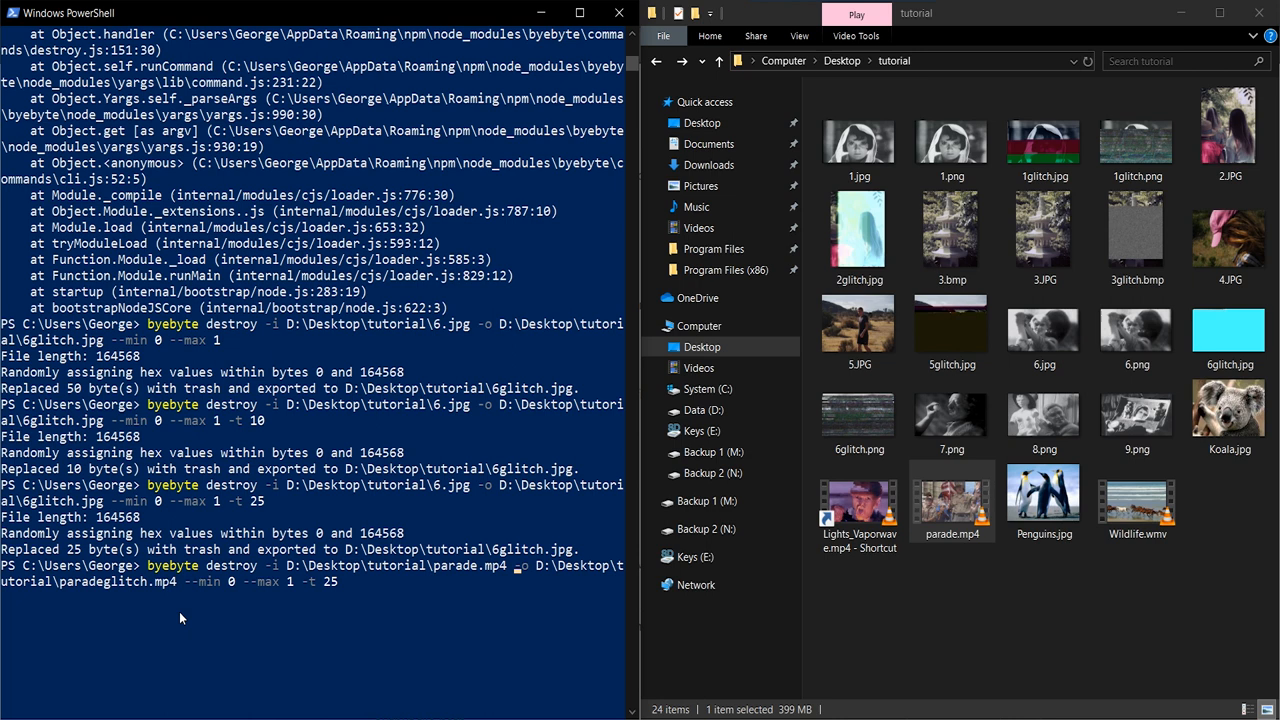
key(BackSpace)
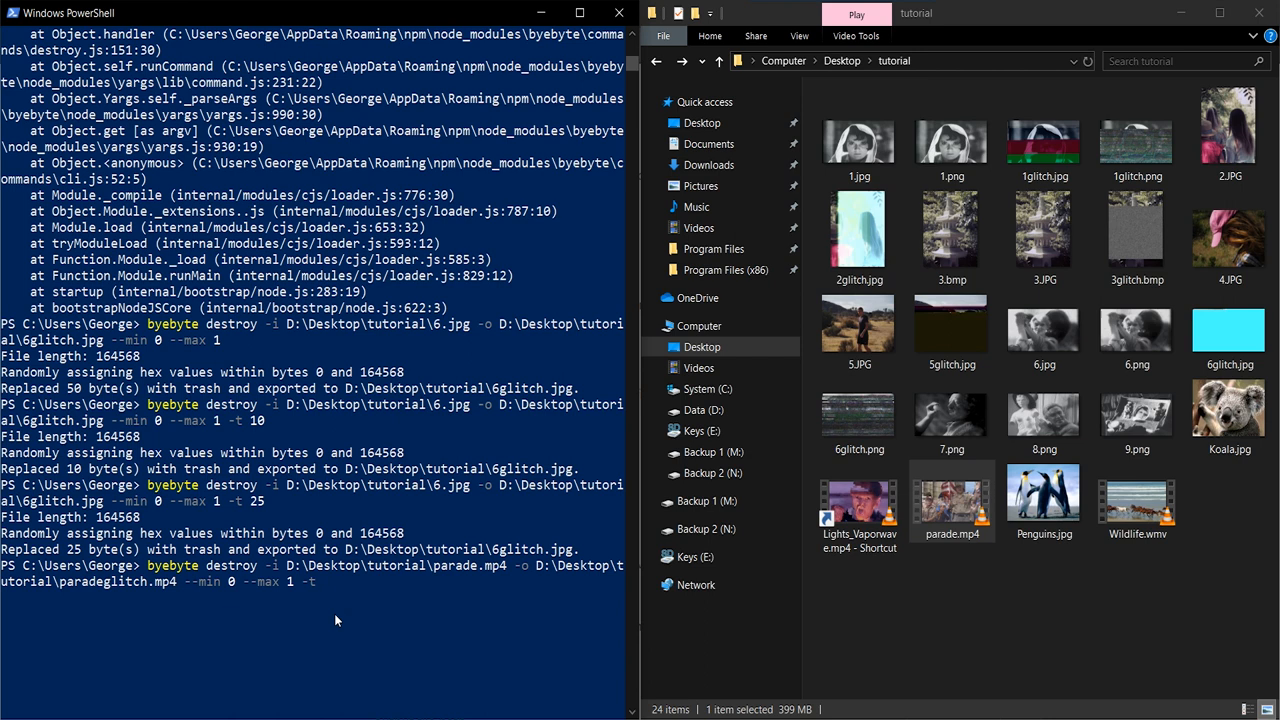
text(5000)
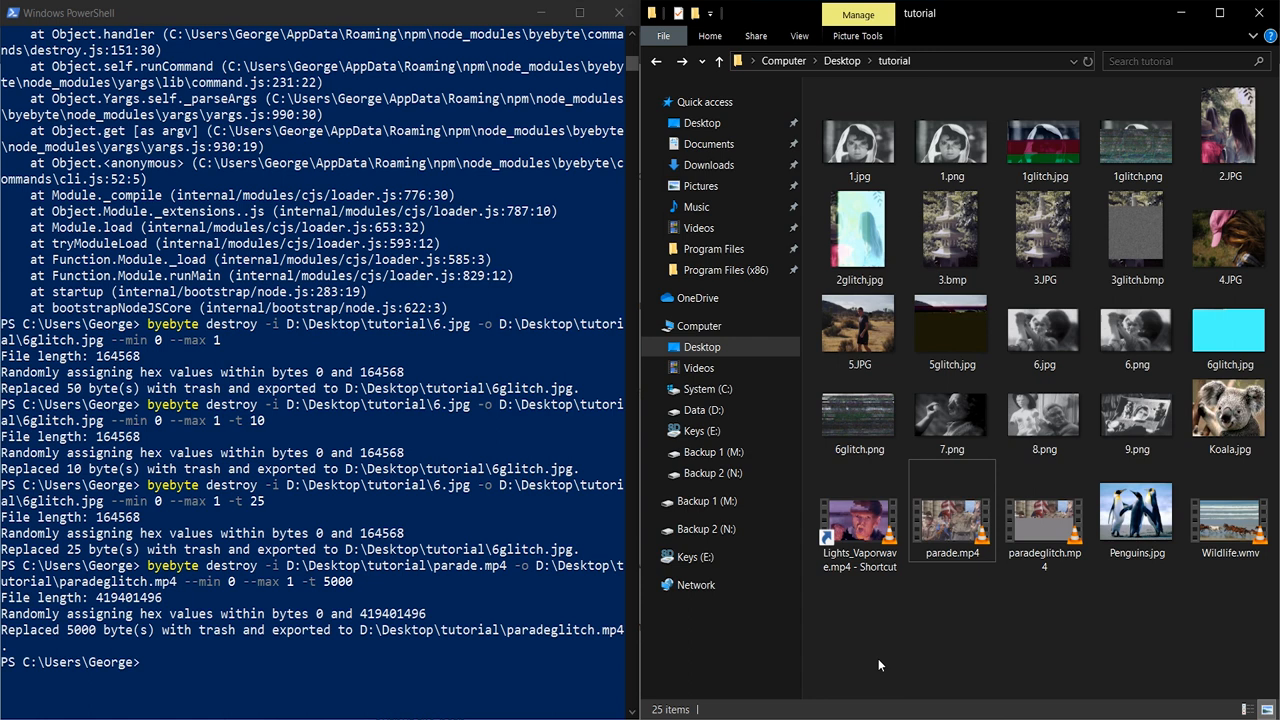
Step: Play paradeglitch.mp4 from the tutorial folder in VLC media player
double_click(1043, 513)
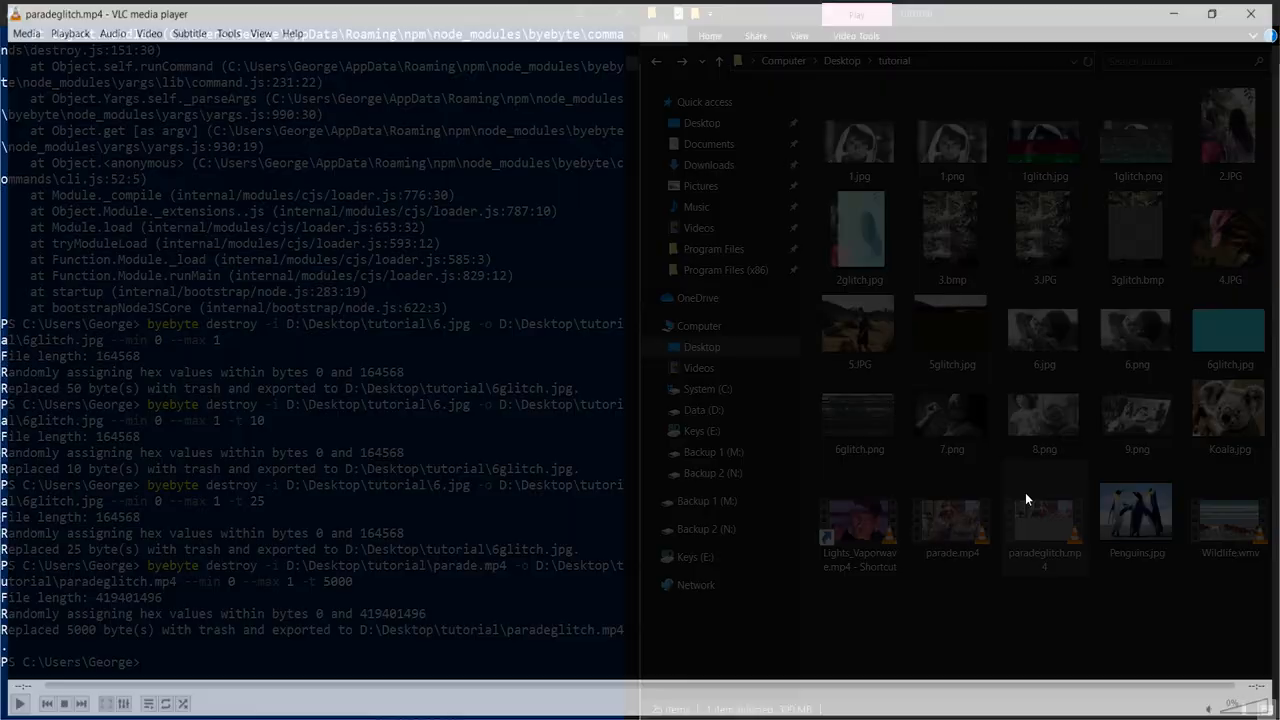
double_click(1044, 515)
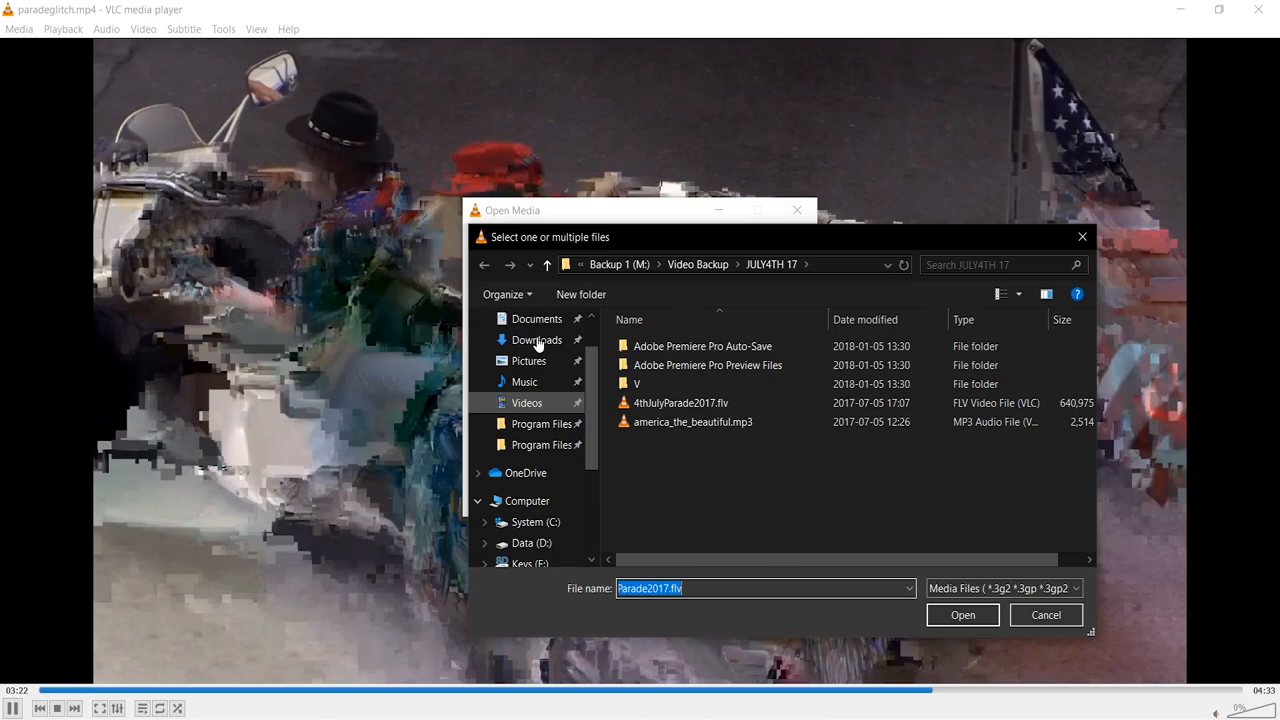
Step: Convert paradeglitch.mp4 from Desktop\tutorial using the Video - H.264 + MP3 (MP4) profile
click(529, 542)
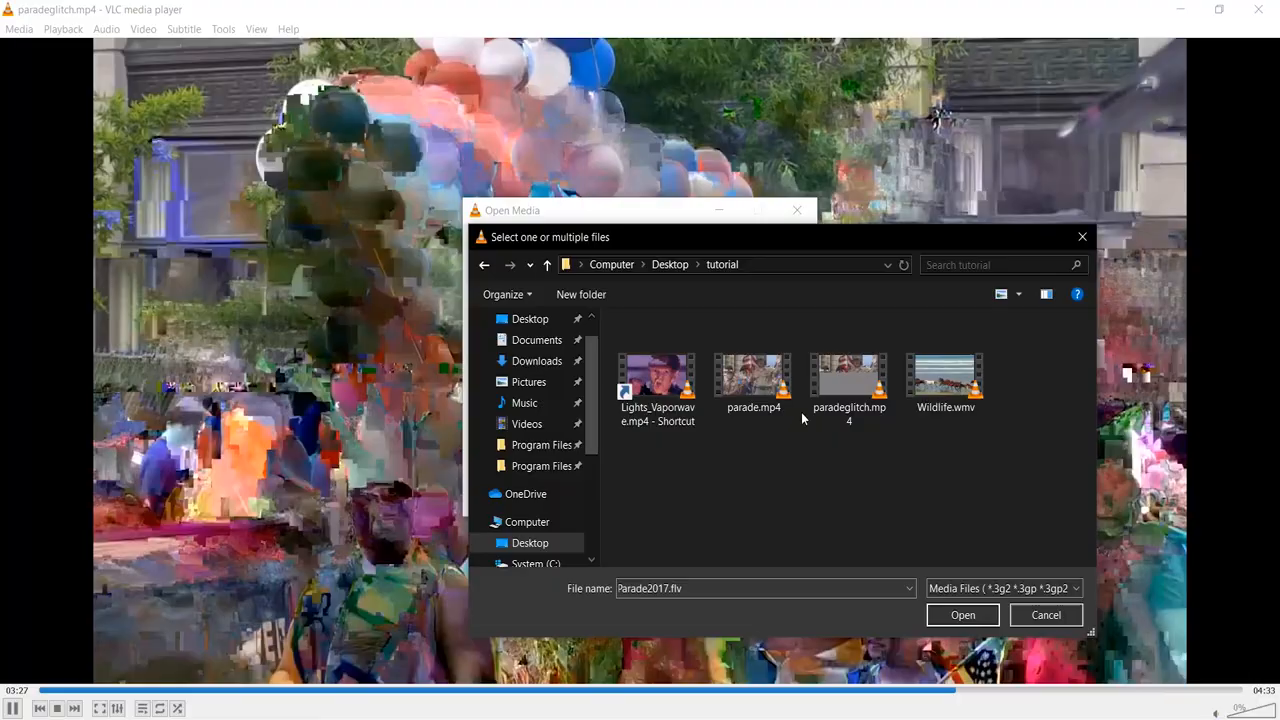
click(962, 614)
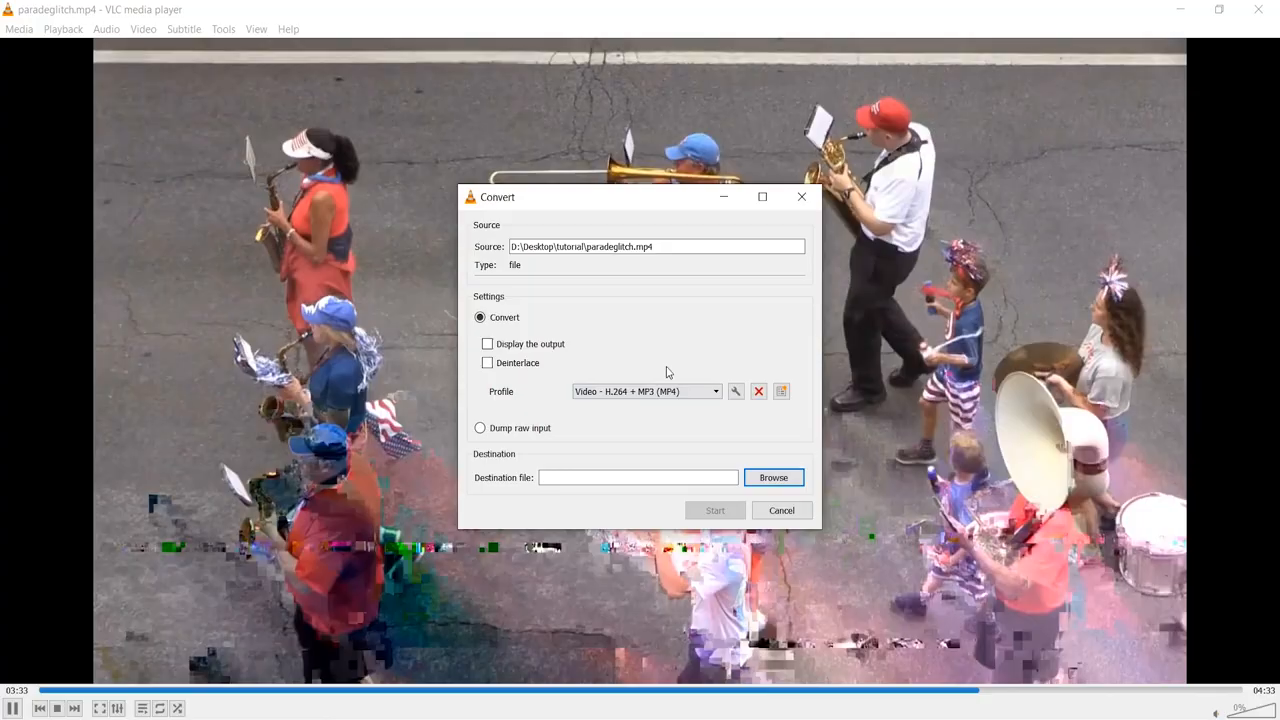
click(714, 391)
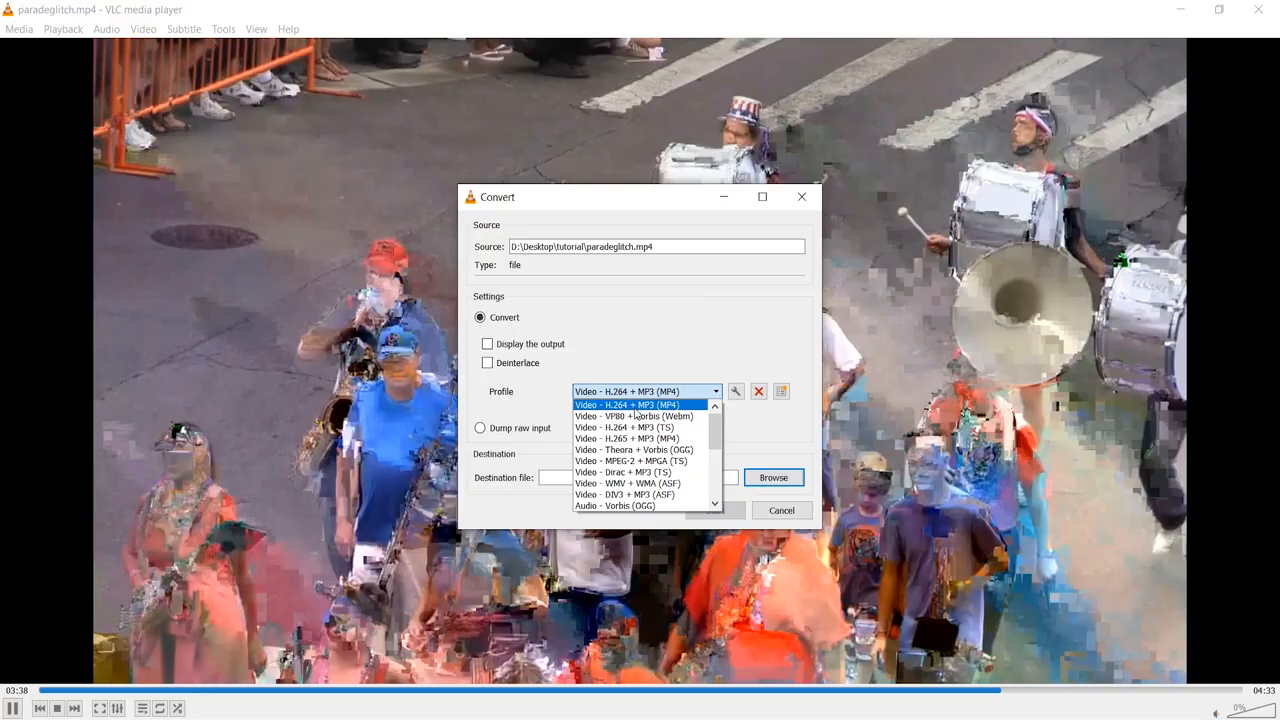
click(773, 477)
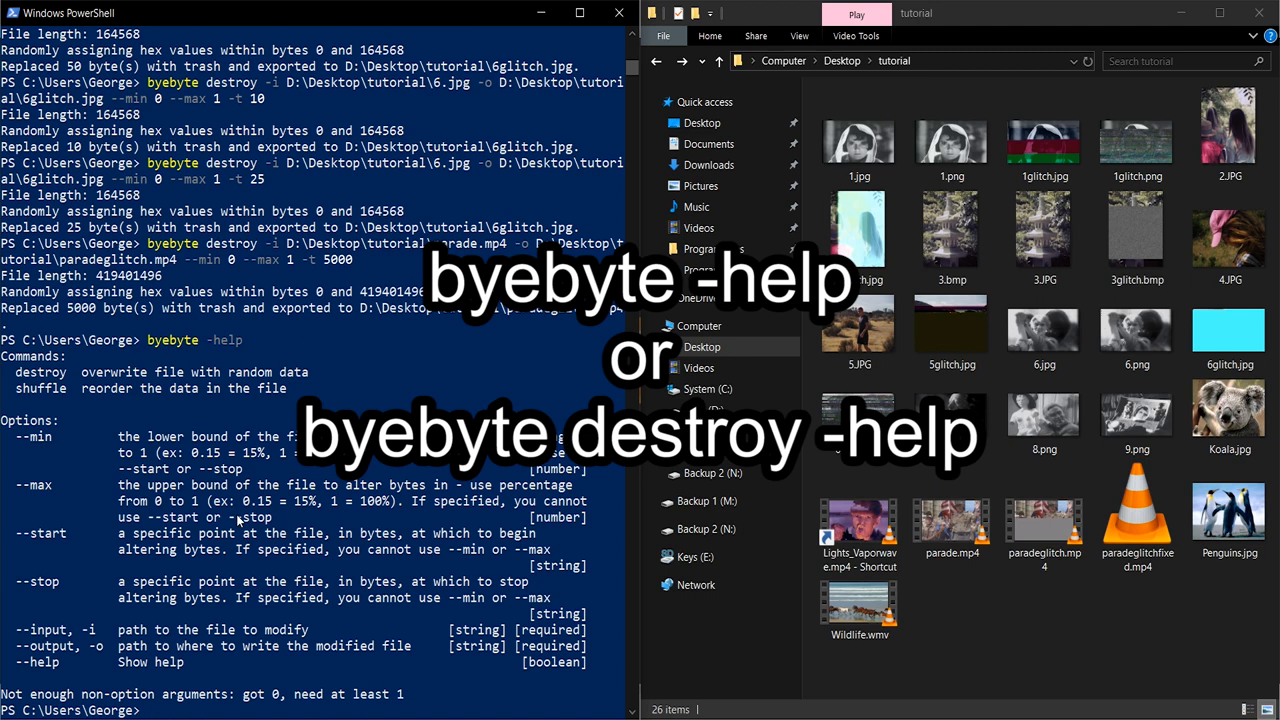
Step: Run byebyte destroy - to bring up the destroy command's help
text(byebyte destroy -)
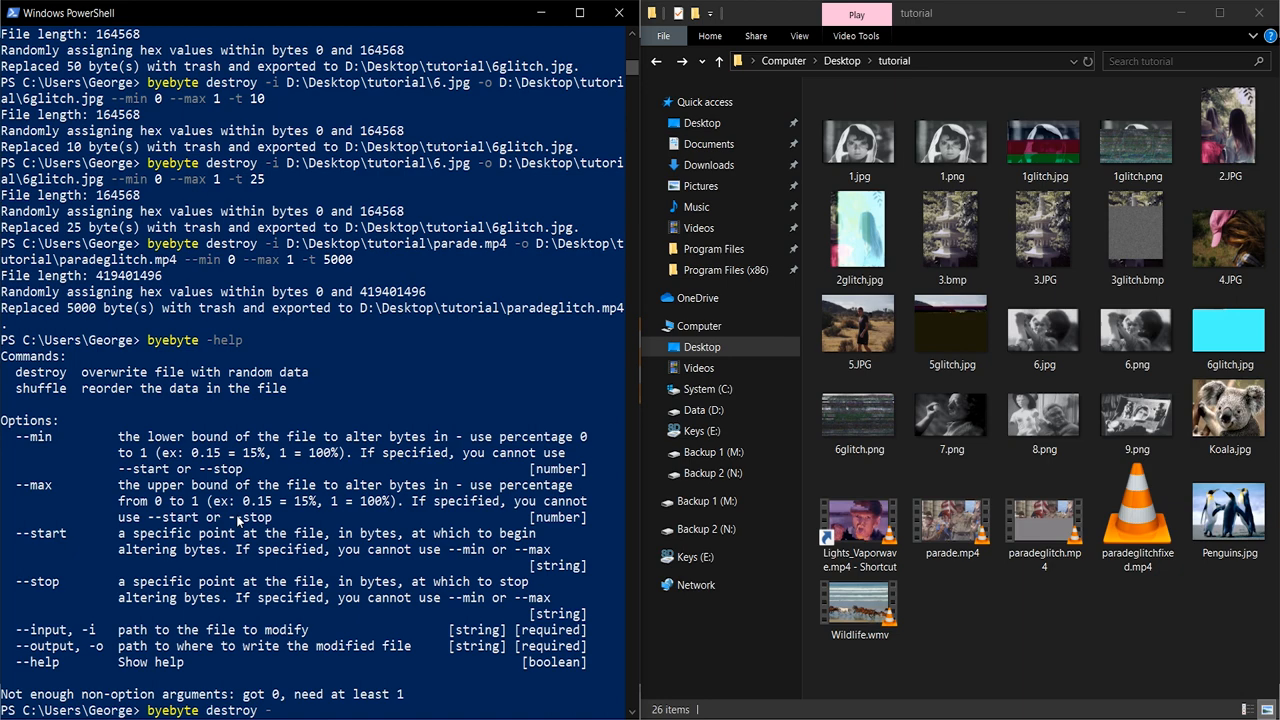
key(Enter)
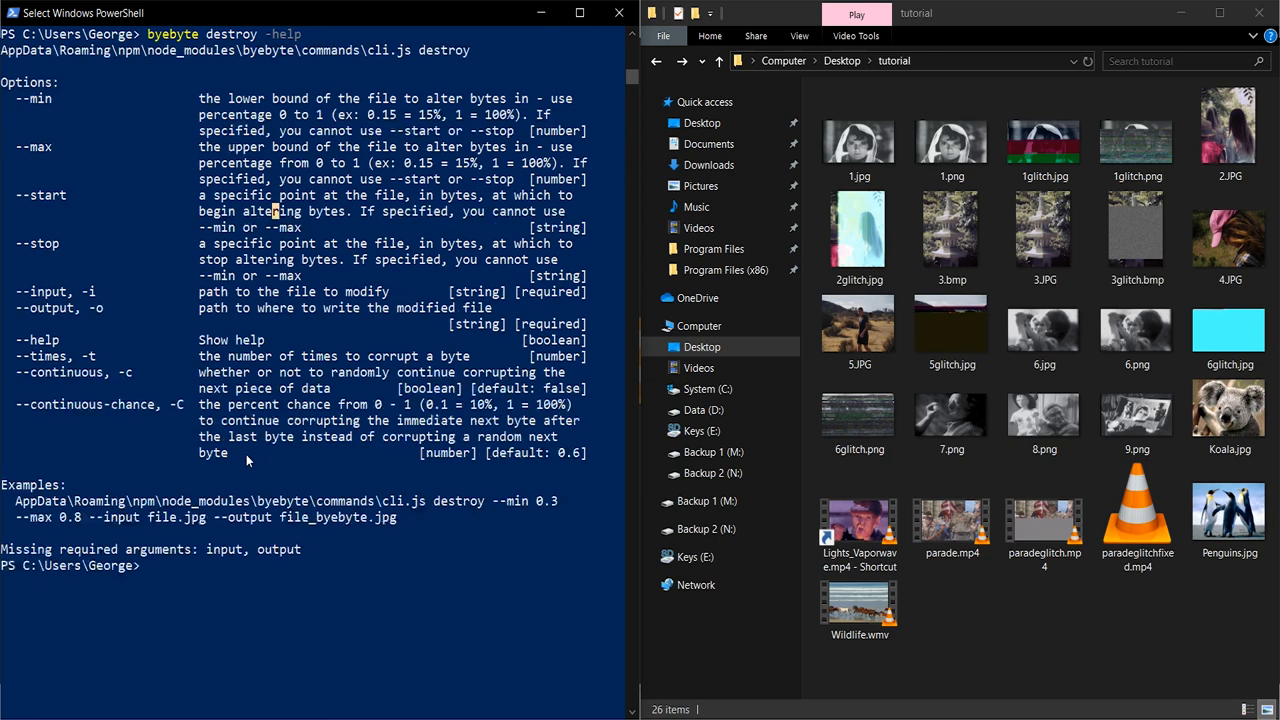
Step: Highlight the --continuous option and start a destroy command on parade.mp4 outputting paradeglitch
double_click(65, 372)
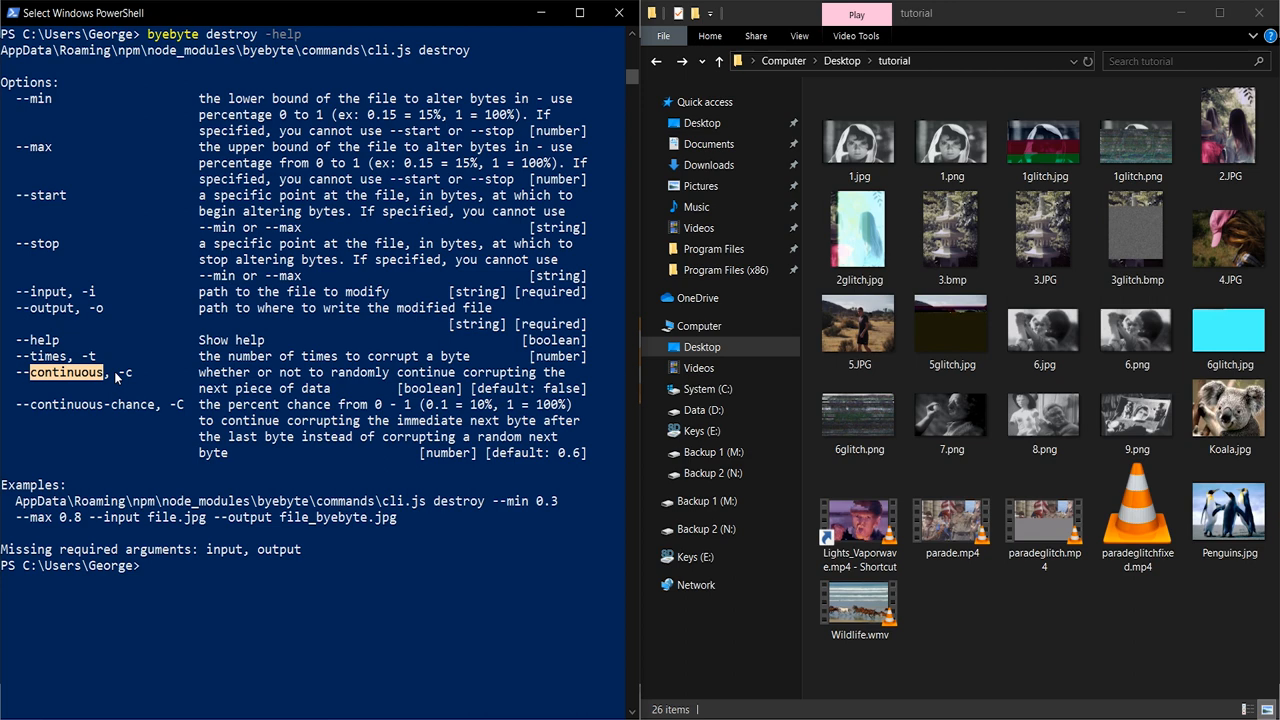
text(byebyte destroy -i D:\Desktop\tutorial\parade.mp4 -o D:\Desktop\tutorial\paradeglitch.mp4 --min 0 --max 1 -t 5000)
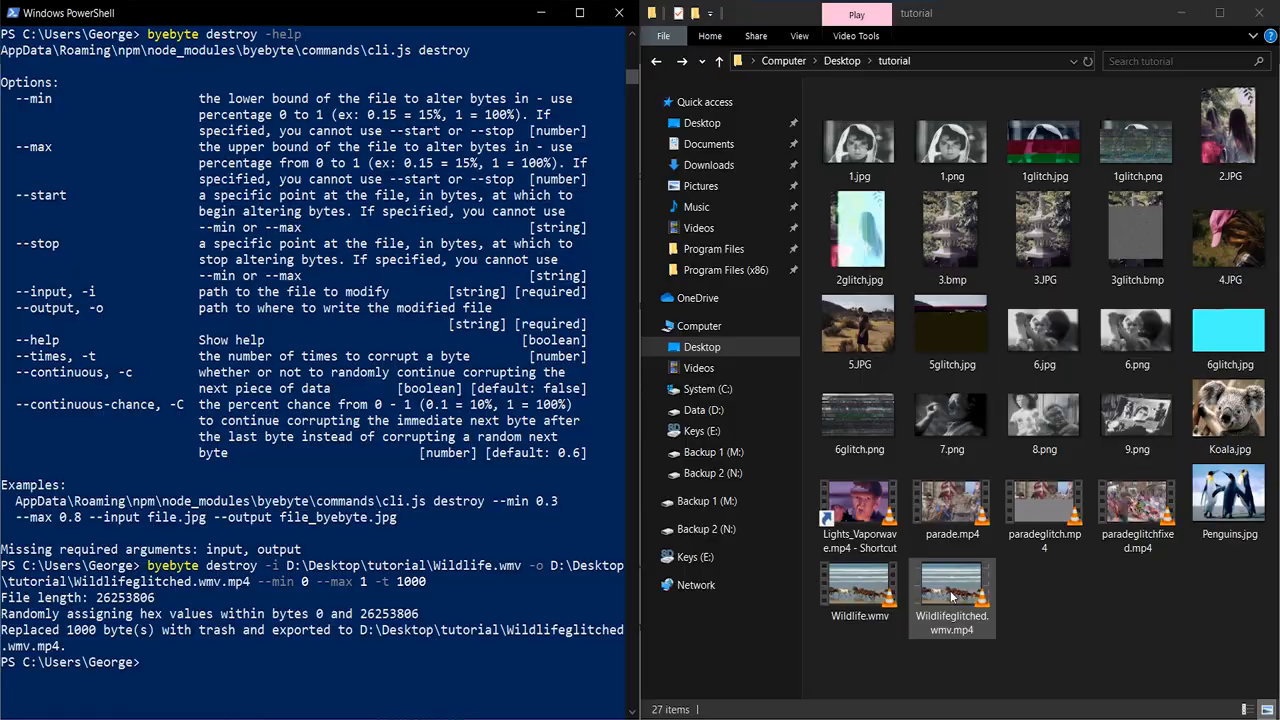
Step: Play the newly glitched Wildlifeglitched.wmv.mp4 from the tutorial folder
double_click(951, 595)
text(byebyte destroy -i D:\Desktop\tutorial\Wildlife.wmv -o D:\Desktop\tutorial\Wildlifeglitched.wmv.mp4 --min 0 --max 1 -t 500 -c)
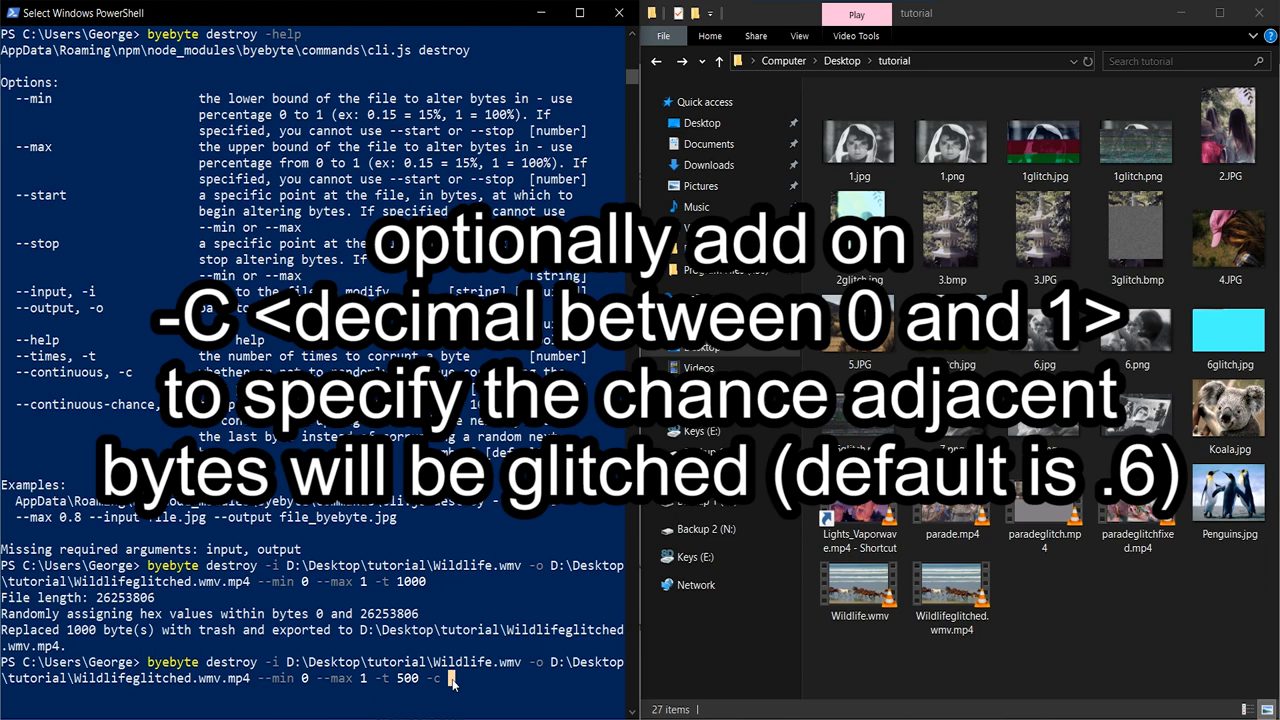
Step: Add the -C .8 continuation chance to the Wildlife destroy command
text(-C .8)
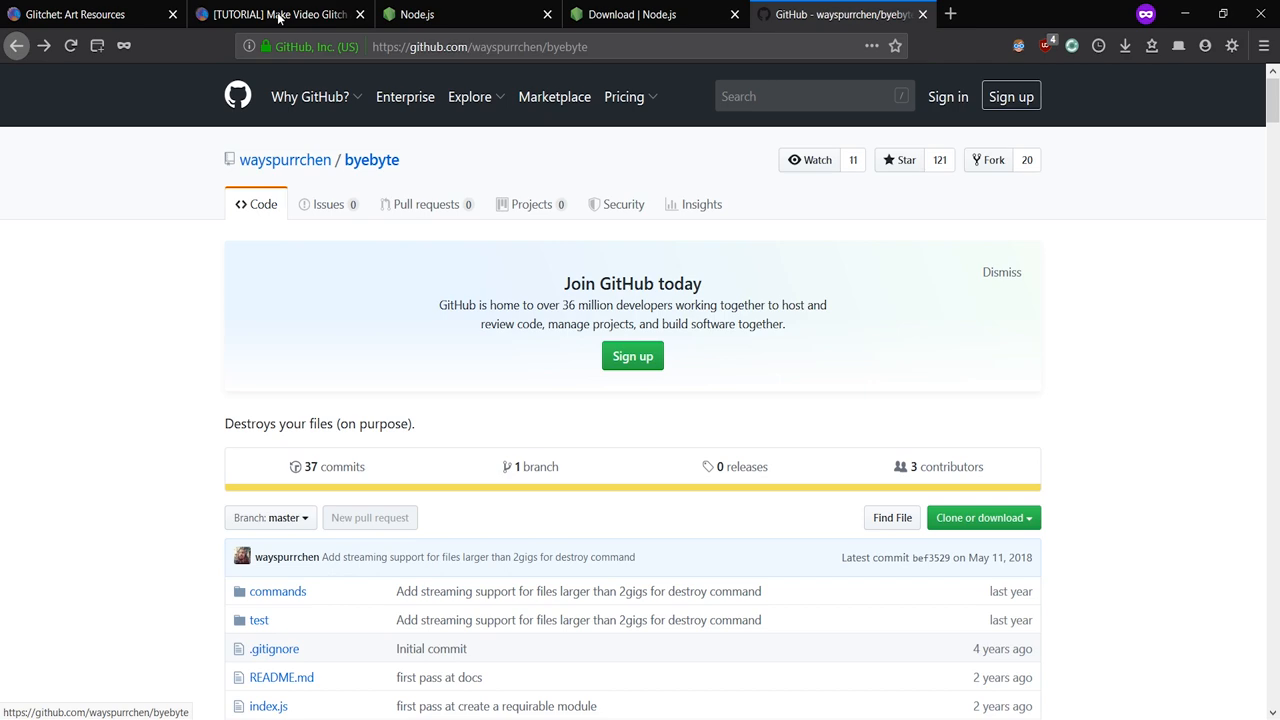
Step: Show the Glitchet datamoshing tutorial and scroll down to its sources and replies
click(85, 15)
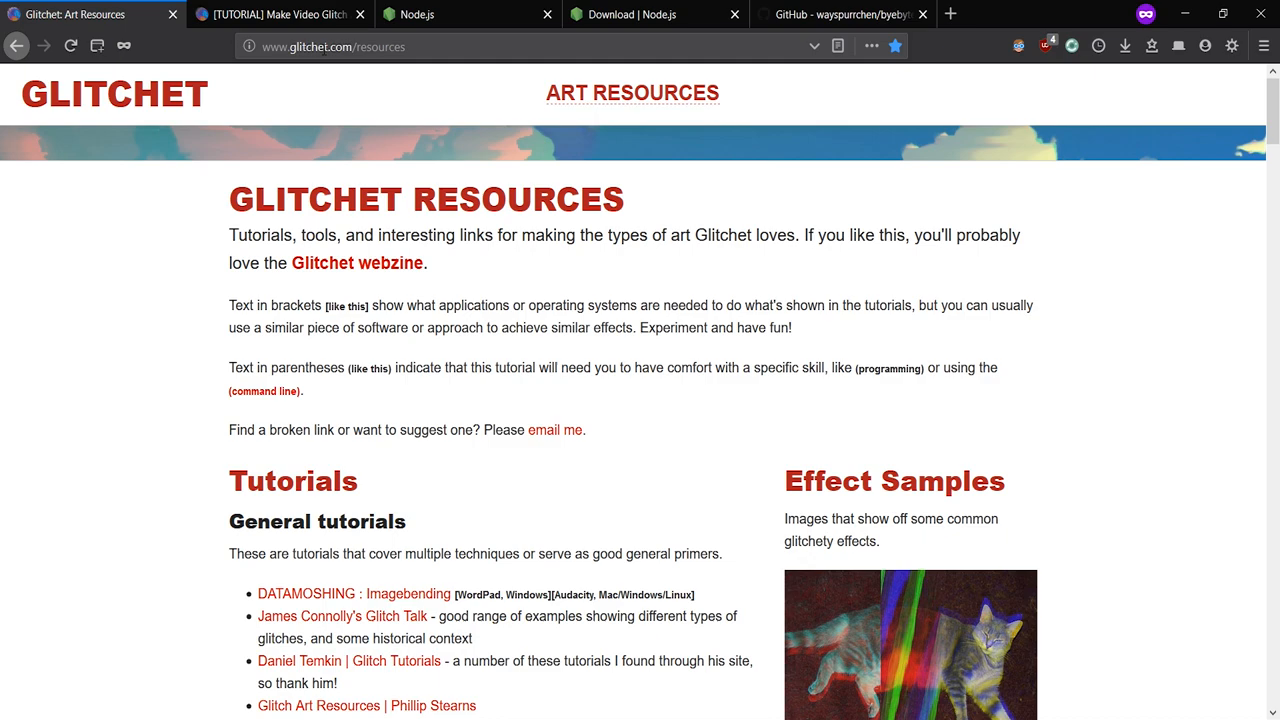
click(275, 15)
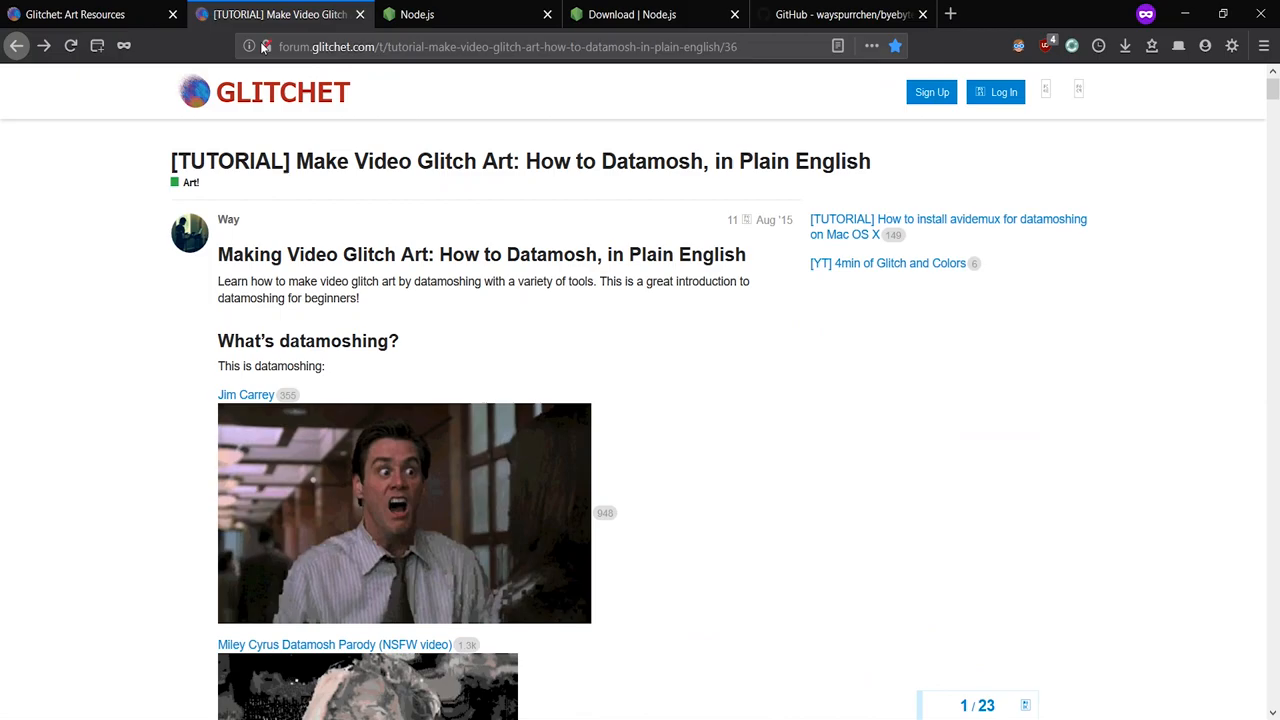
scroll(down, 3)
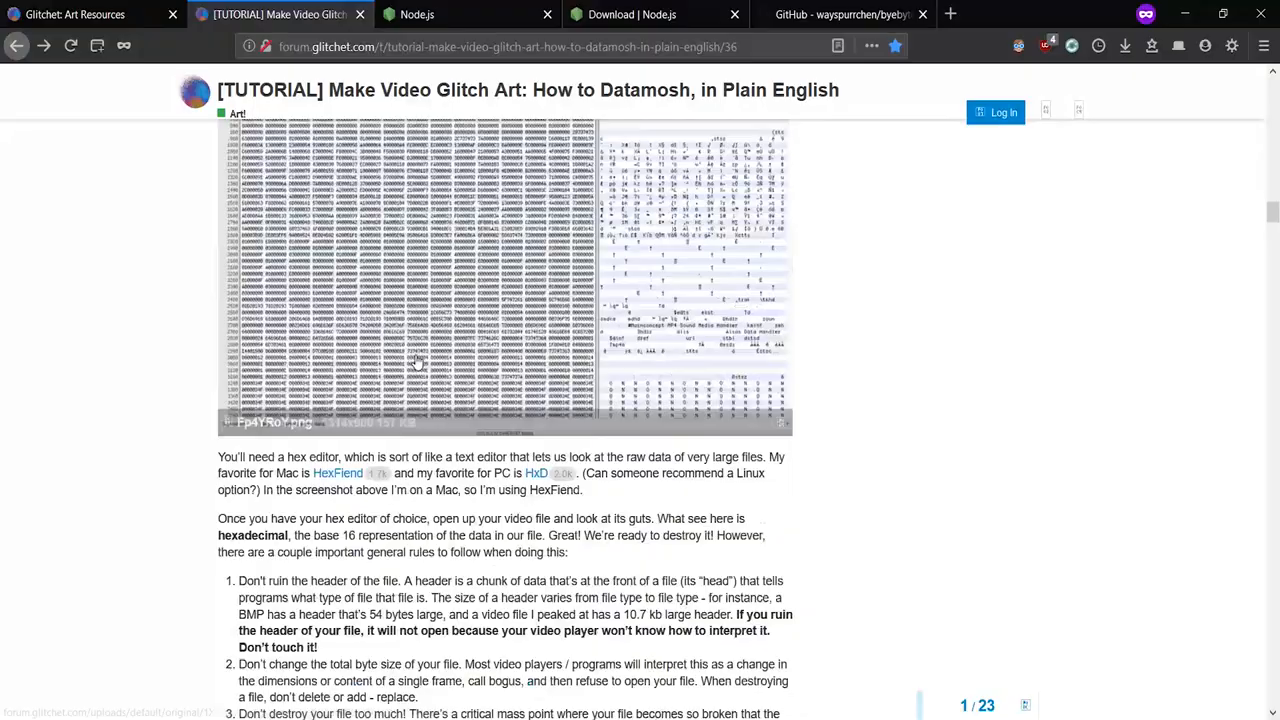
scroll(down, 3)
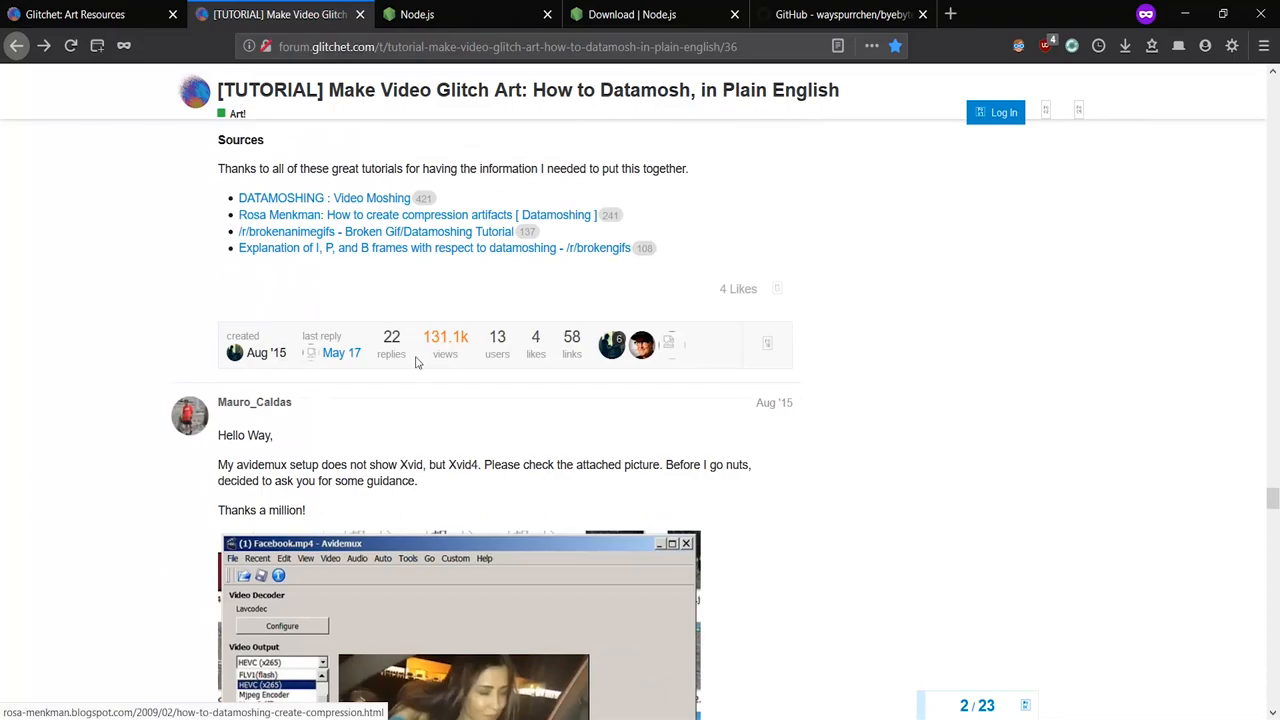